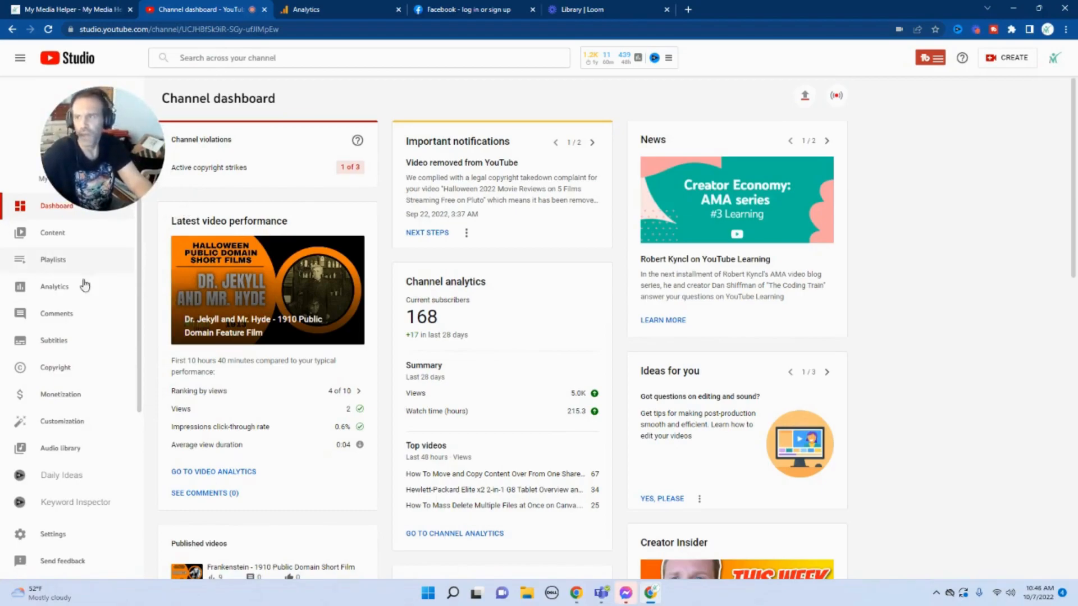
- Open Analytics to see last-28-day views, watch time and subscribers
{"action": "left_click", "coordinate": [54, 286]}
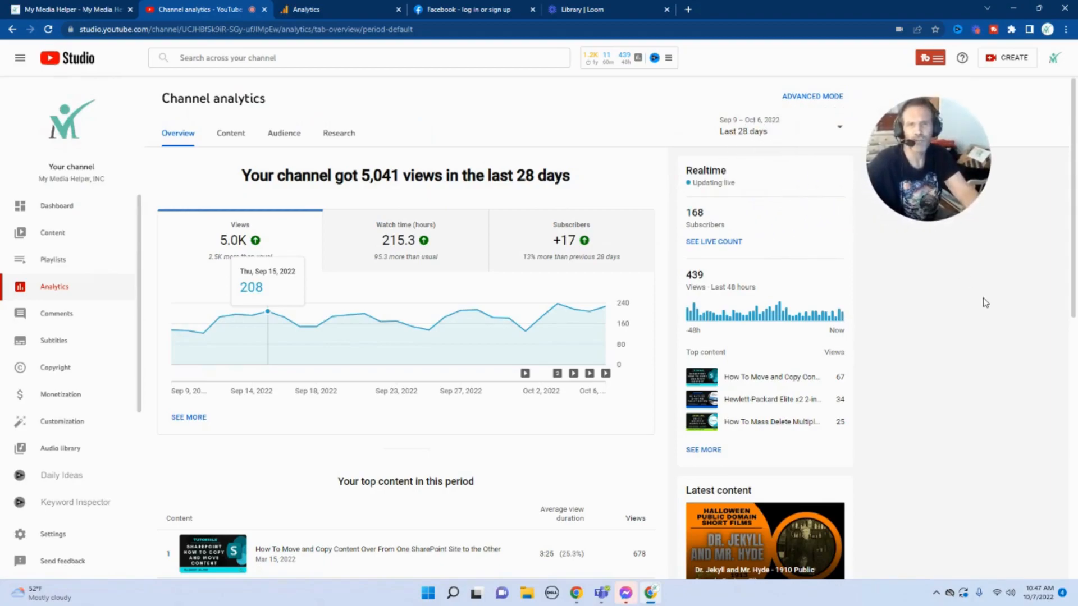
{"action": "mouse_move", "coordinate": [995, 303]}
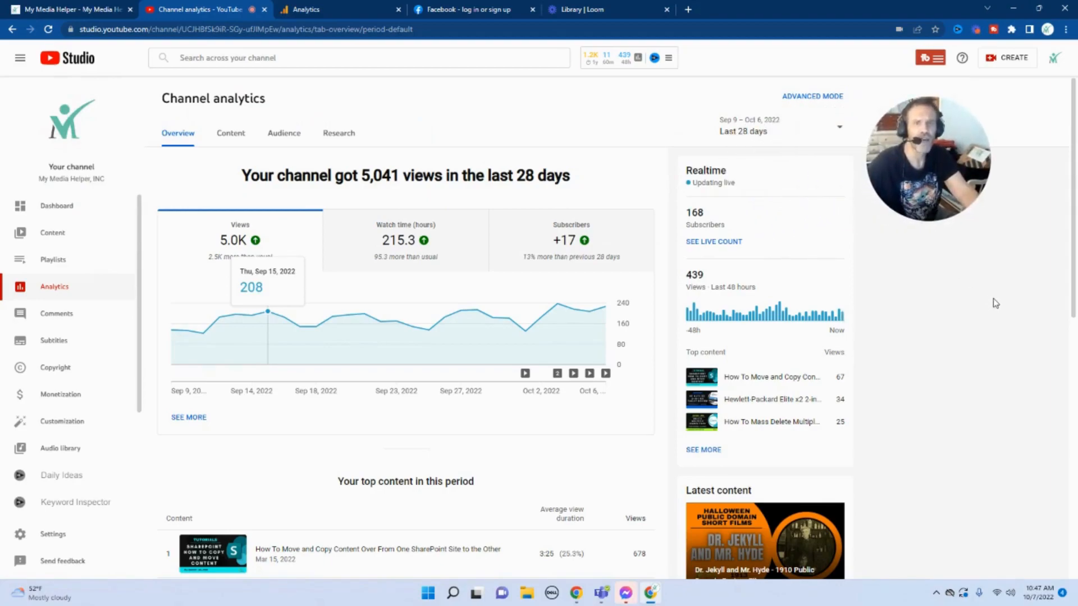
{"action": "mouse_move", "coordinate": [993, 303]}
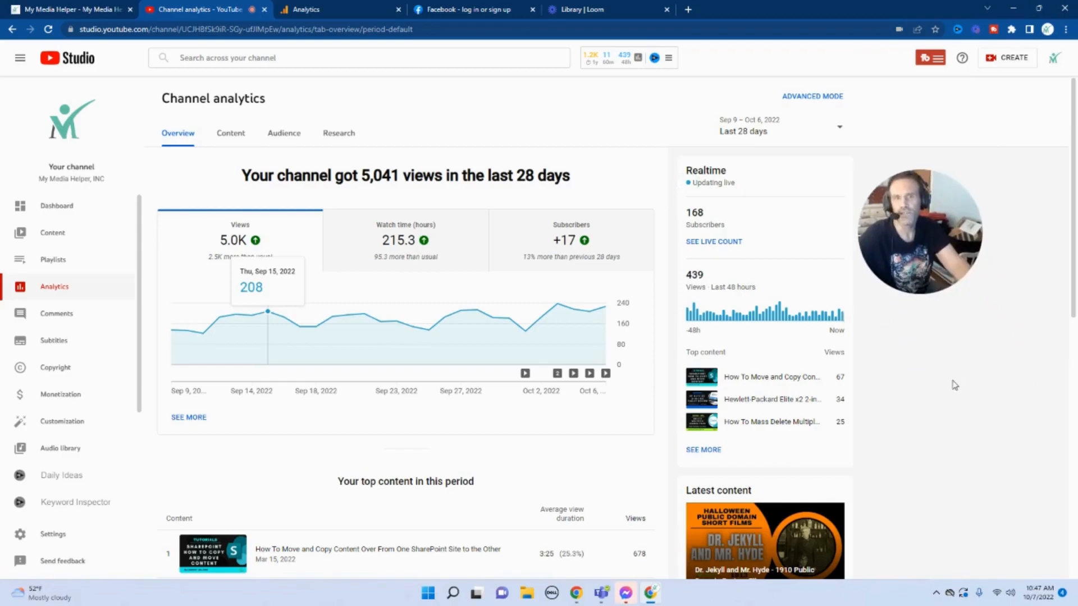
{"action": "scroll", "scroll_direction": "down", "scroll_amount": 3}
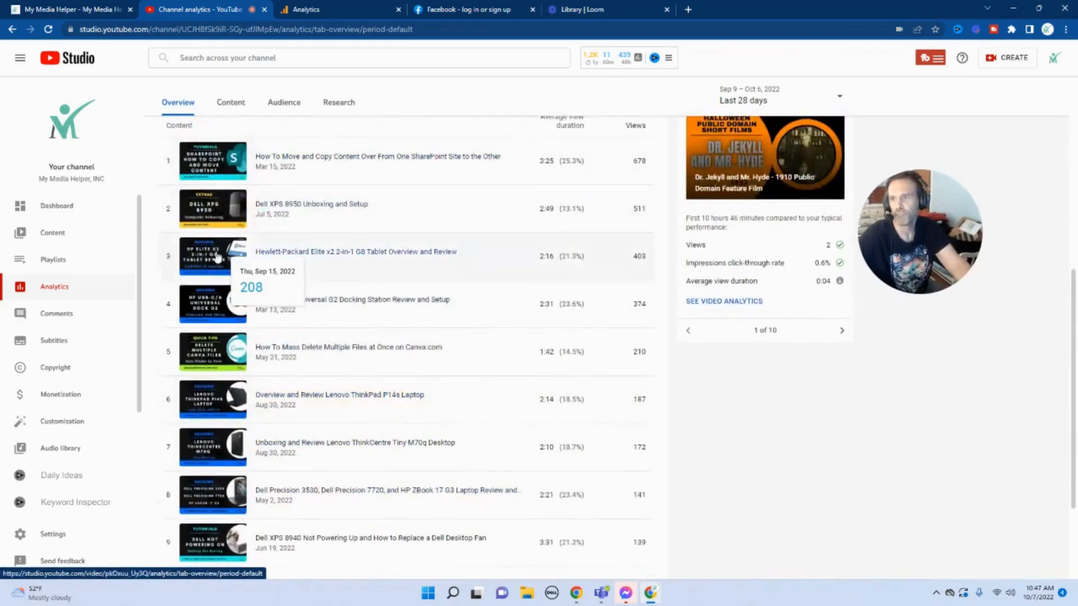
{"action": "scroll", "scroll_direction": "down", "scroll_amount": 3}
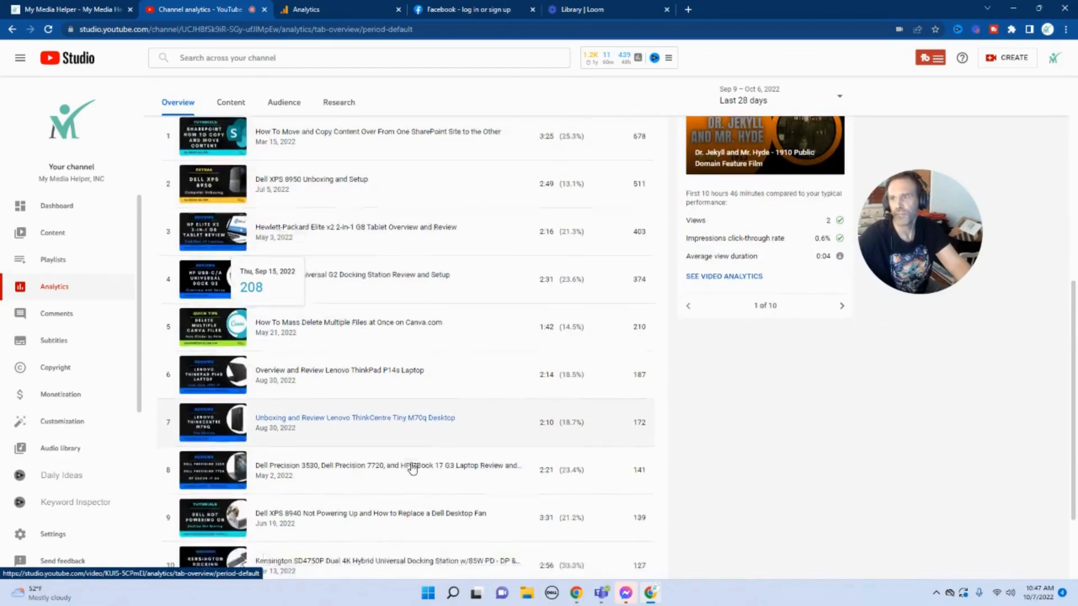
{"action": "scroll", "scroll_direction": "down", "scroll_amount": 3}
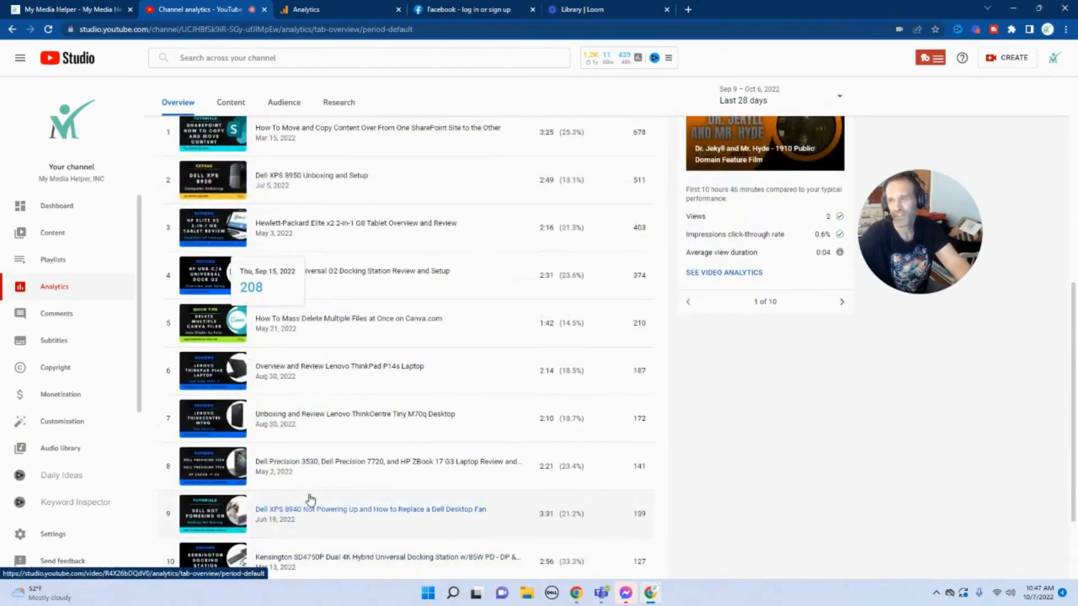
{"action": "mouse_move", "coordinate": [382, 469]}
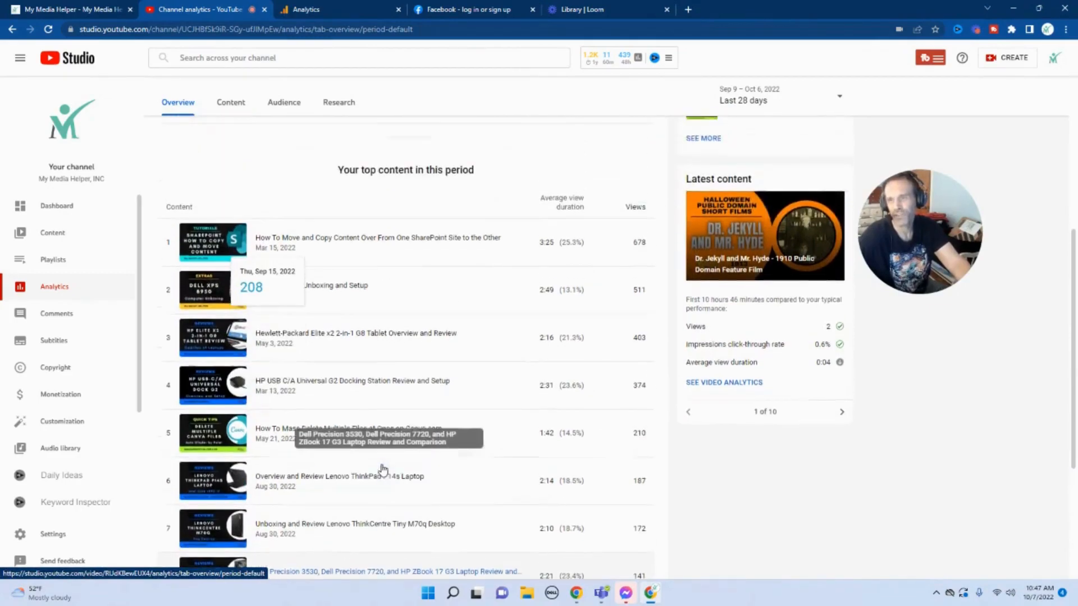
{"action": "scroll", "scroll_direction": "down", "scroll_amount": 3}
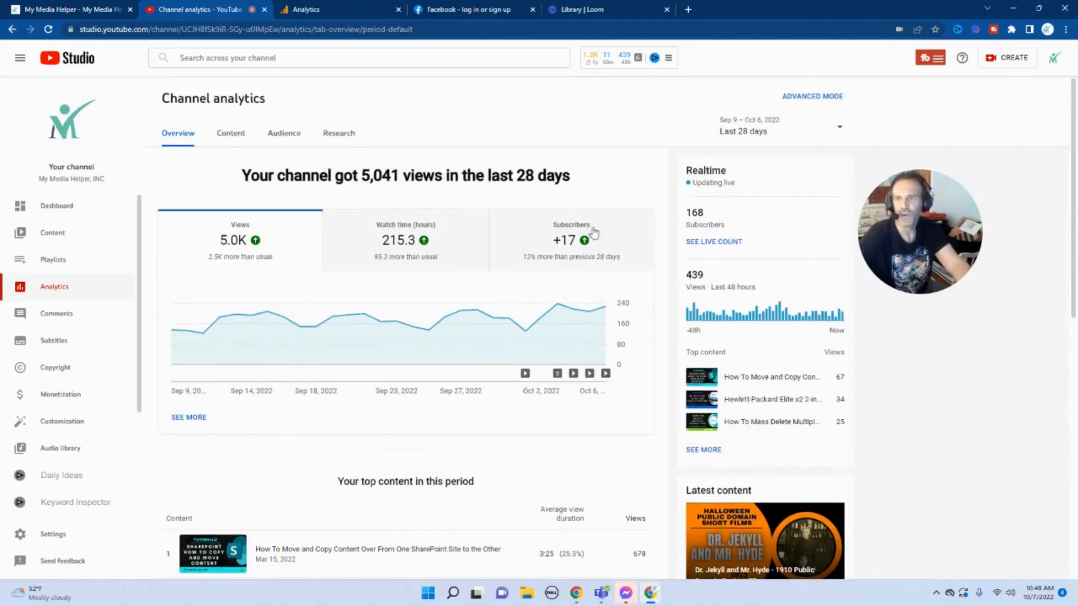
{"action": "mouse_move", "coordinate": [811, 81]}
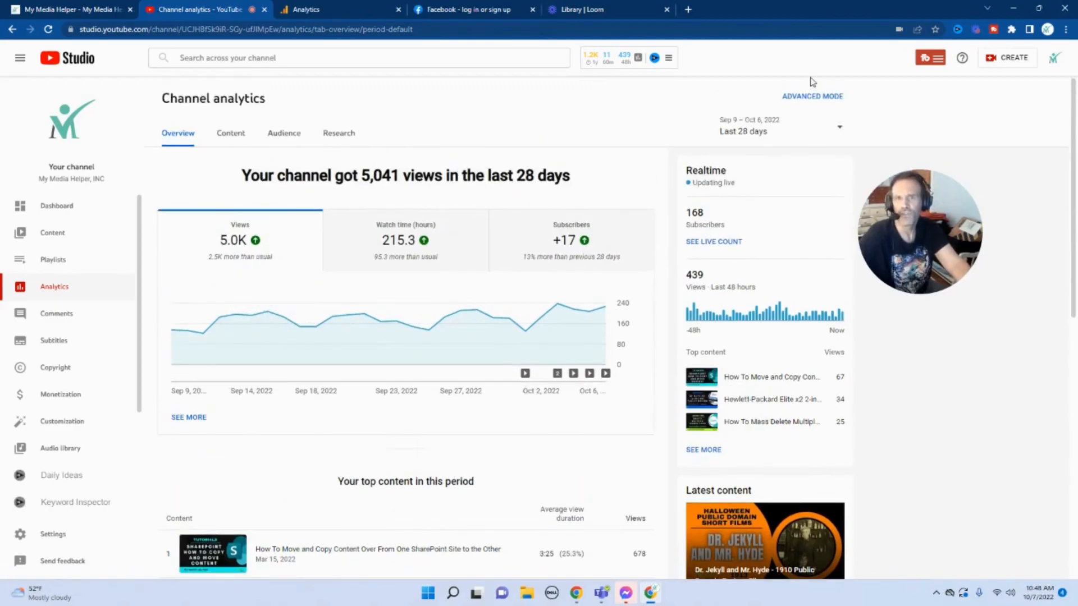
- In Advanced Mode, compare views year-over-year and set the main period to 2021
{"action": "left_click", "coordinate": [813, 95]}
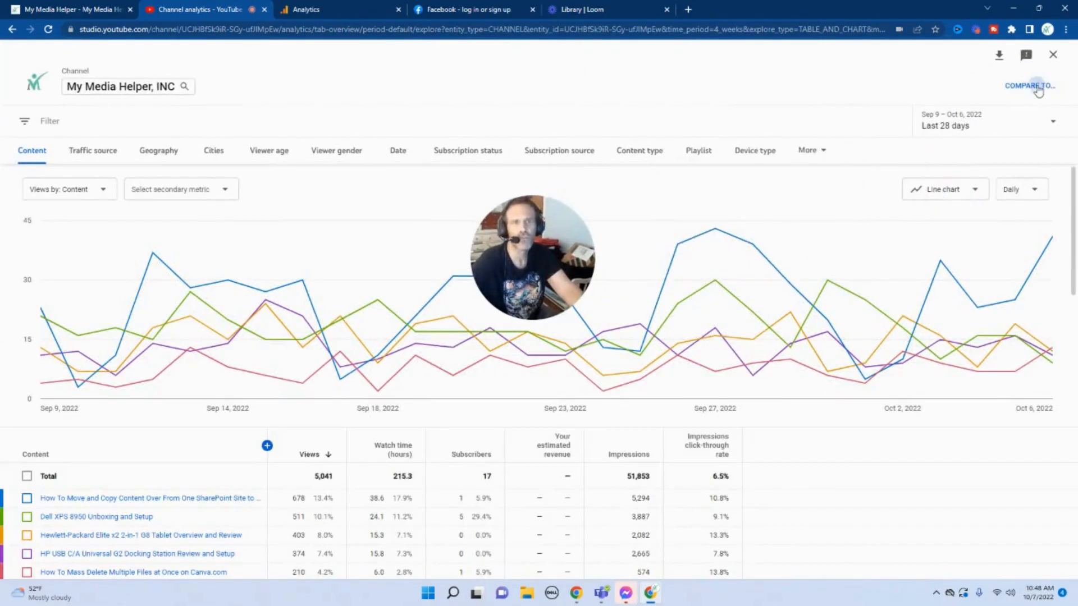
{"action": "left_click", "coordinate": [1029, 85]}
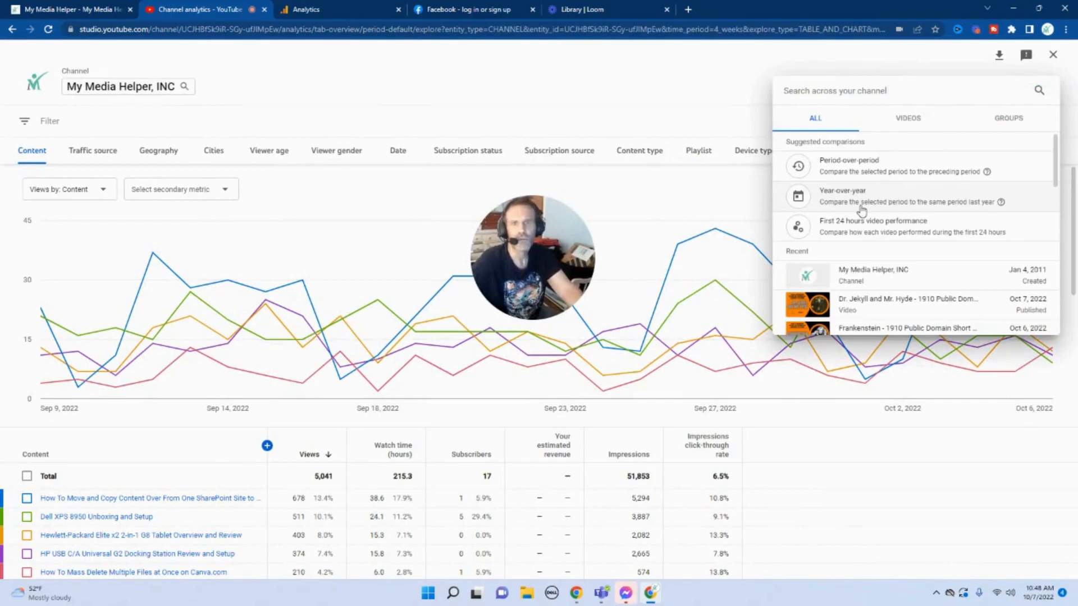
{"action": "left_click", "coordinate": [842, 196]}
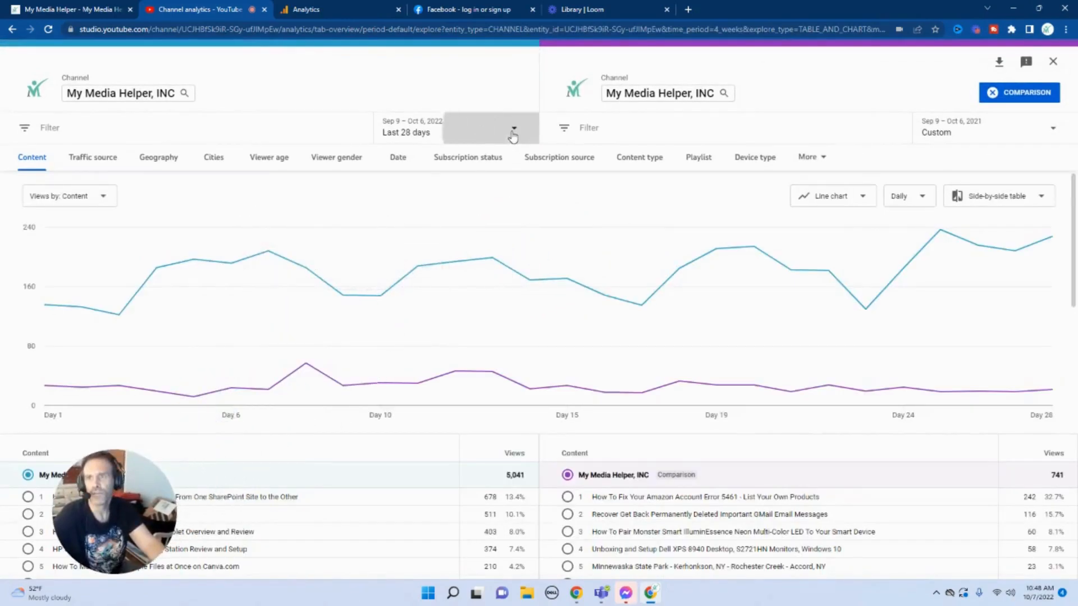
{"action": "left_click", "coordinate": [513, 130]}
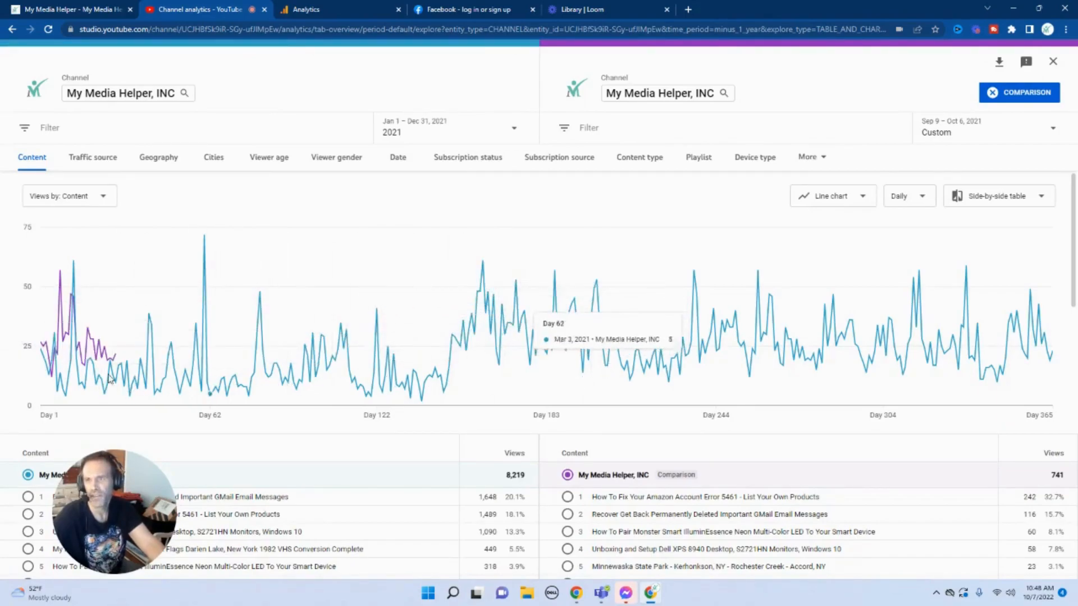
{"action": "mouse_move", "coordinate": [1007, 153]}
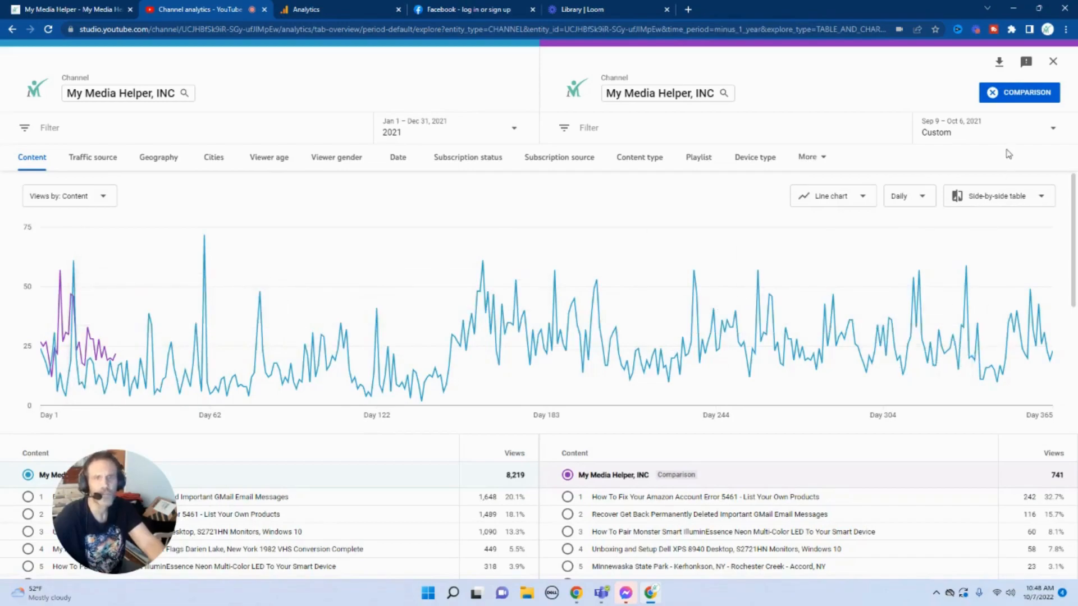
- Set the comparison period to 2022 (Jan 1–Oct 6, 24,027 views)
{"action": "left_click", "coordinate": [987, 132]}
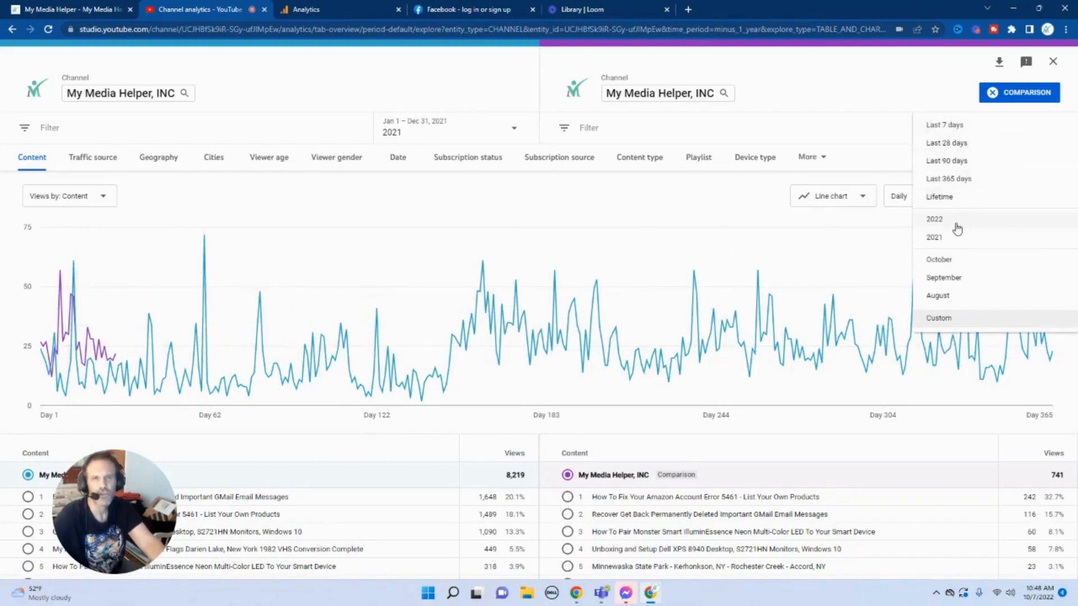
{"action": "left_click", "coordinate": [934, 219]}
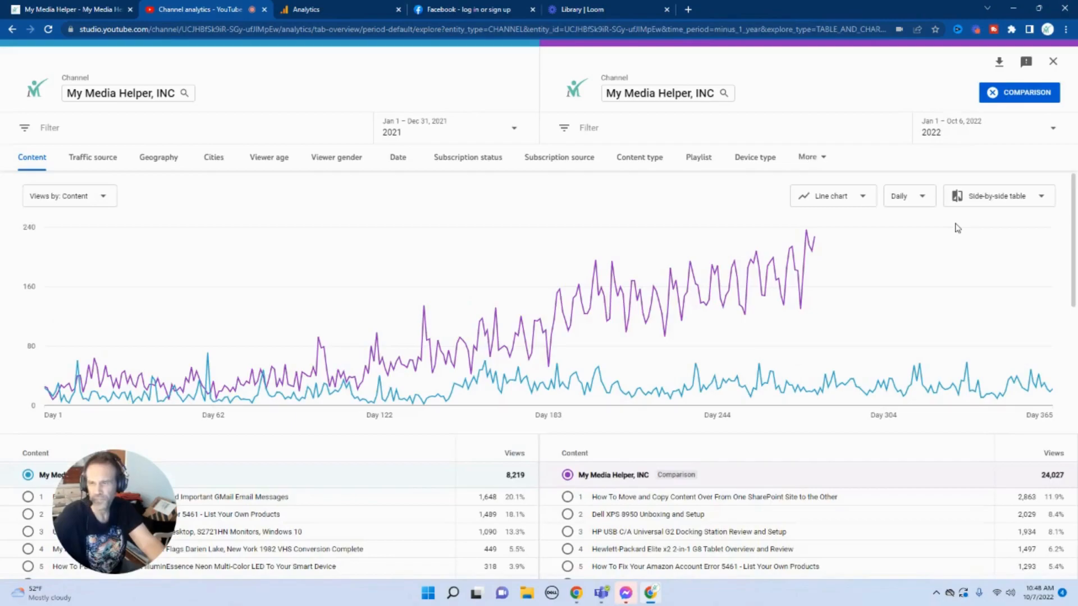
{"action": "mouse_move", "coordinate": [50, 392]}
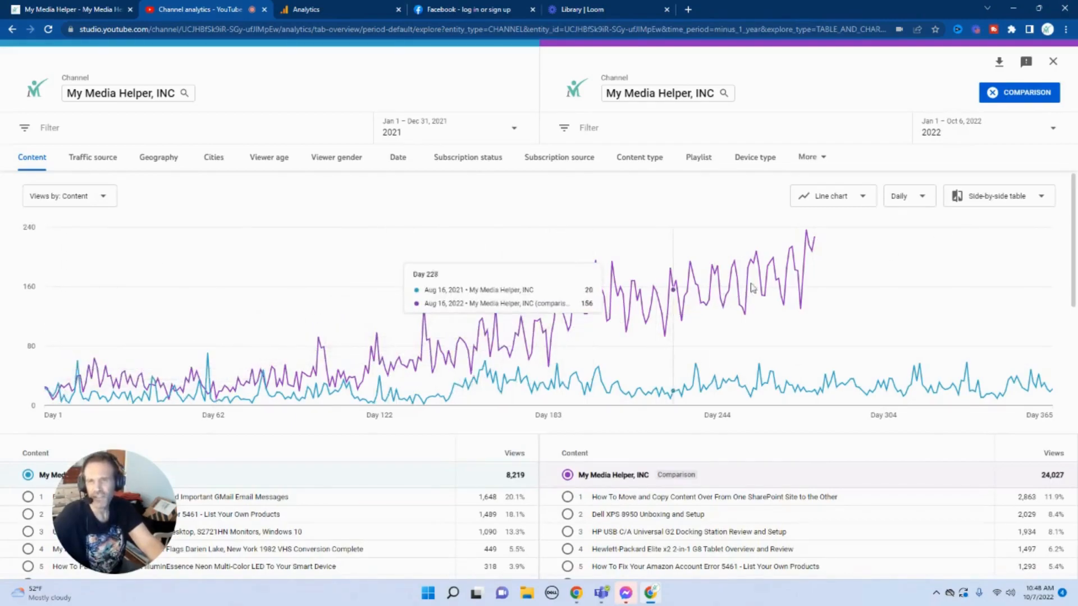
{"action": "mouse_move", "coordinate": [3, 425]}
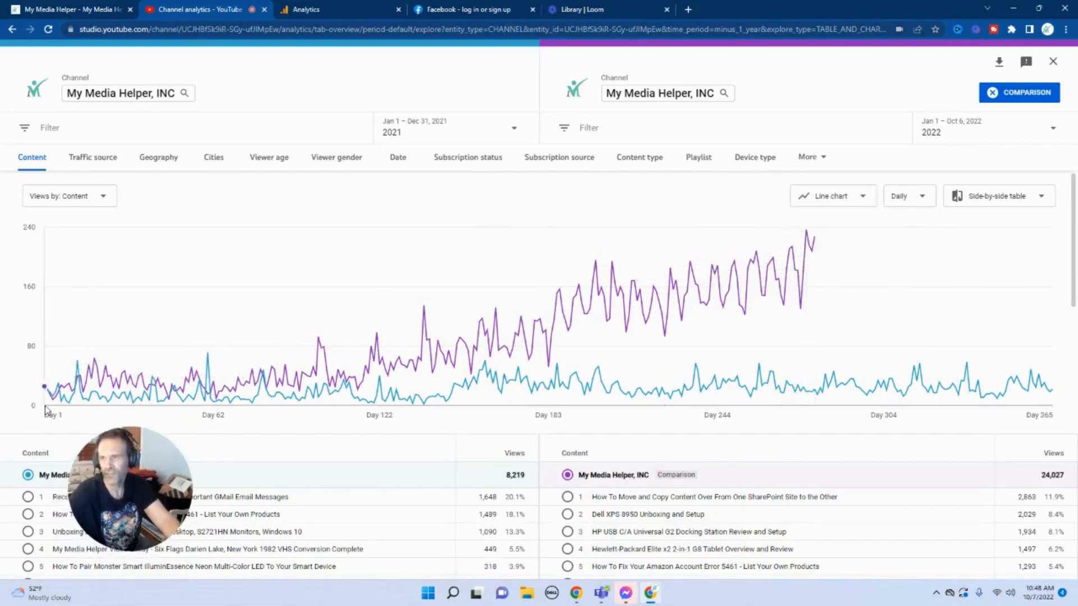
{"action": "mouse_move", "coordinate": [321, 392]}
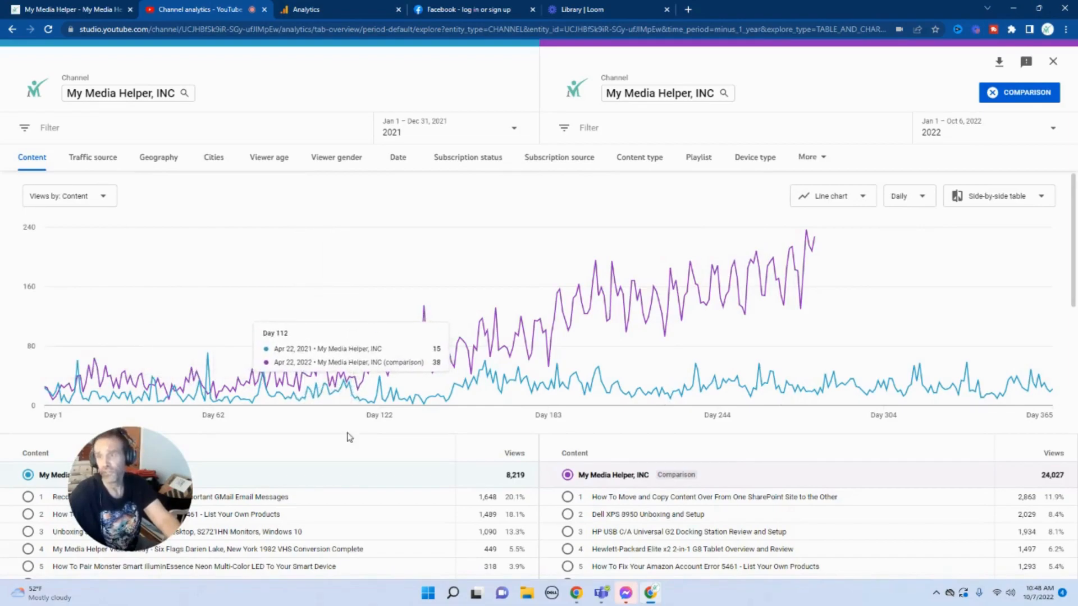
{"action": "mouse_move", "coordinate": [344, 403]}
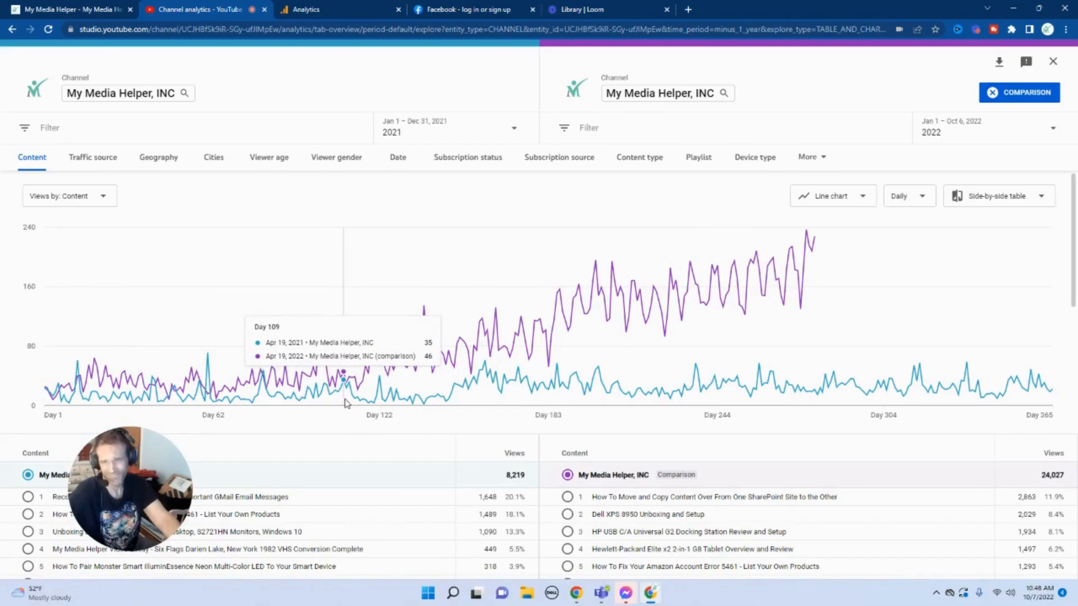
{"action": "mouse_move", "coordinate": [404, 399]}
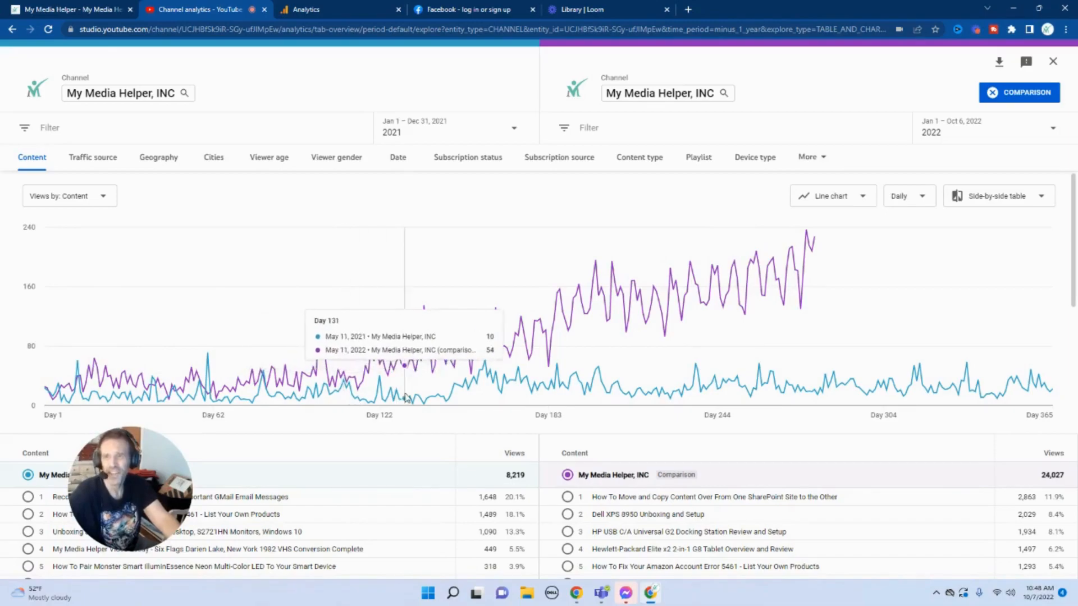
{"action": "mouse_move", "coordinate": [502, 347]}
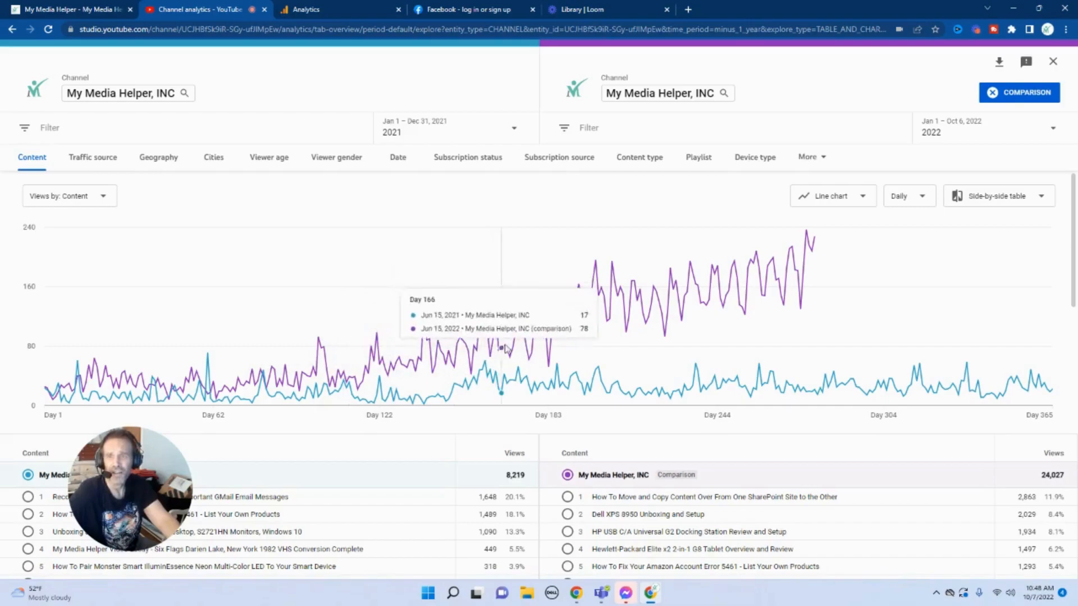
{"action": "mouse_move", "coordinate": [718, 303]}
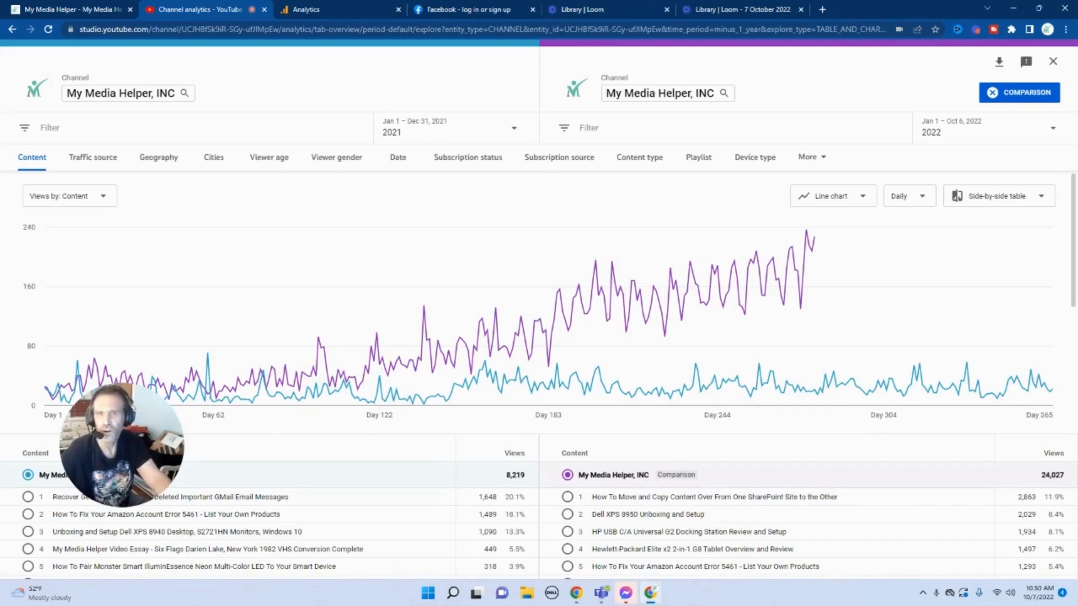
{"action": "mouse_move", "coordinate": [144, 371]}
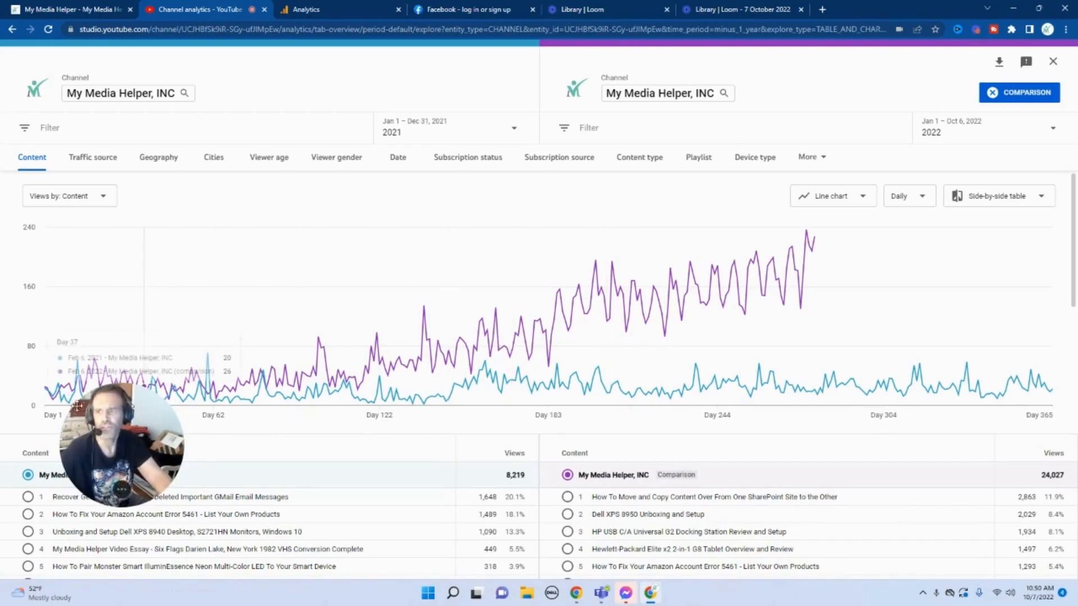
{"action": "mouse_move", "coordinate": [315, 382]}
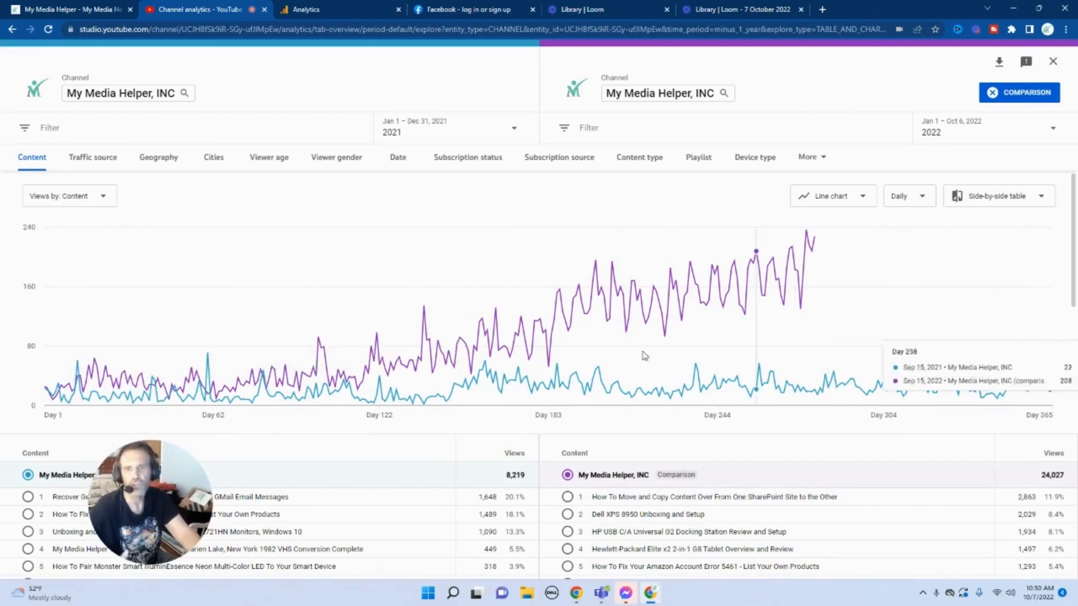
{"action": "mouse_move", "coordinate": [371, 376]}
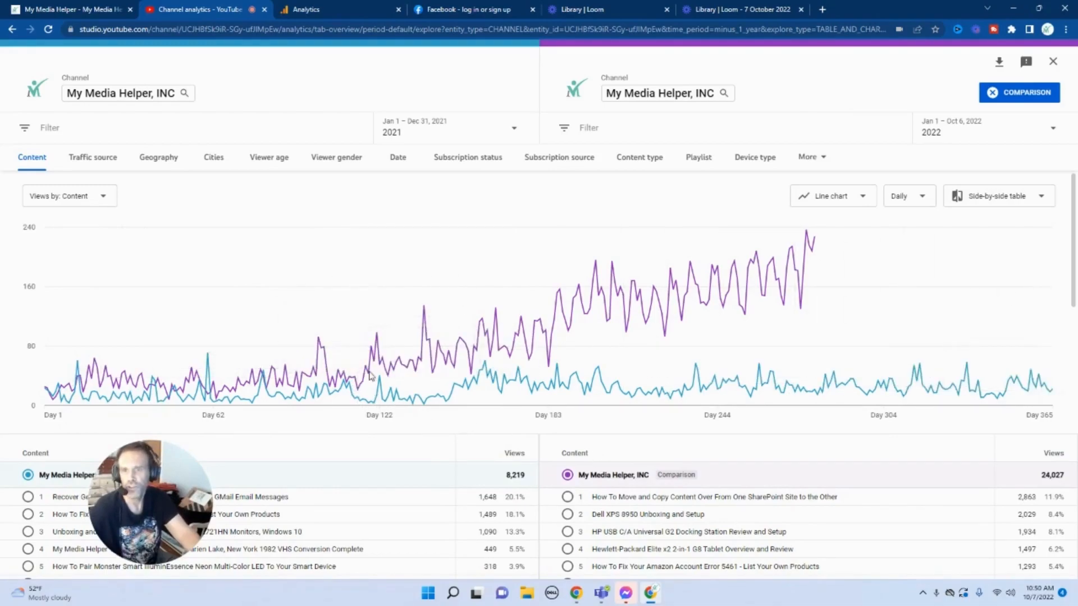
{"action": "mouse_move", "coordinate": [292, 389]}
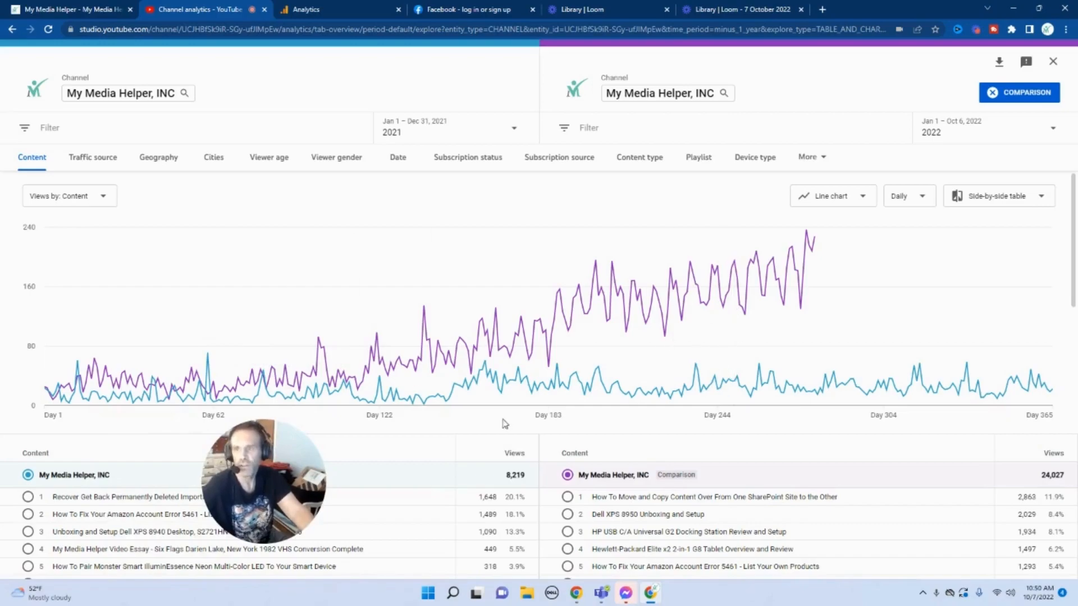
- Drag across the daily views chart to examine the 2021 and 2022 lines
{"action": "left_click_drag", "start_coordinate": [264, 481], "coordinate": [378, 492]}
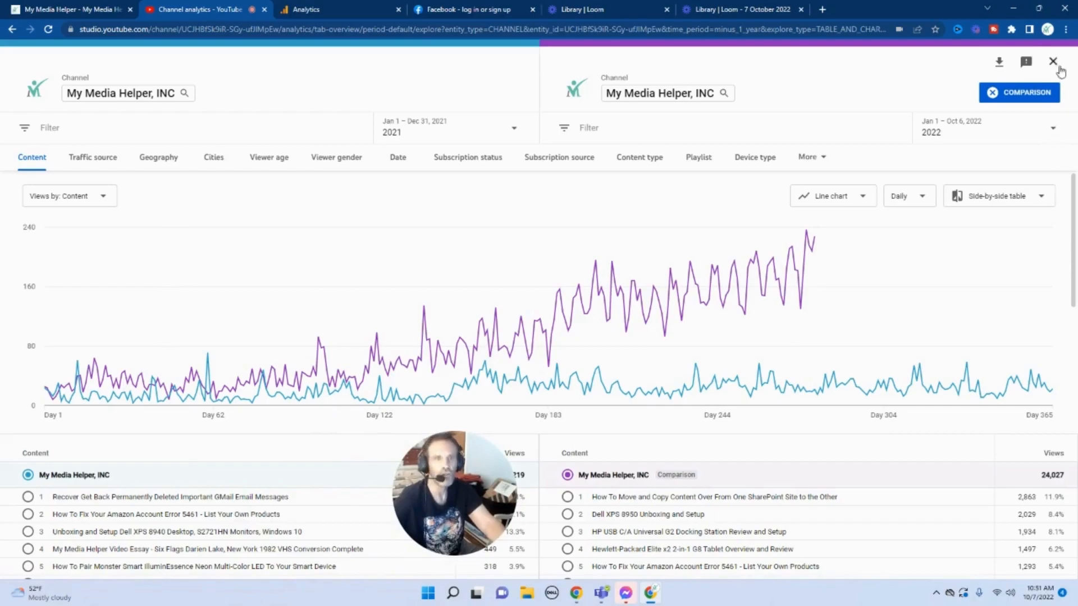
{"action": "mouse_move", "coordinate": [1053, 62]}
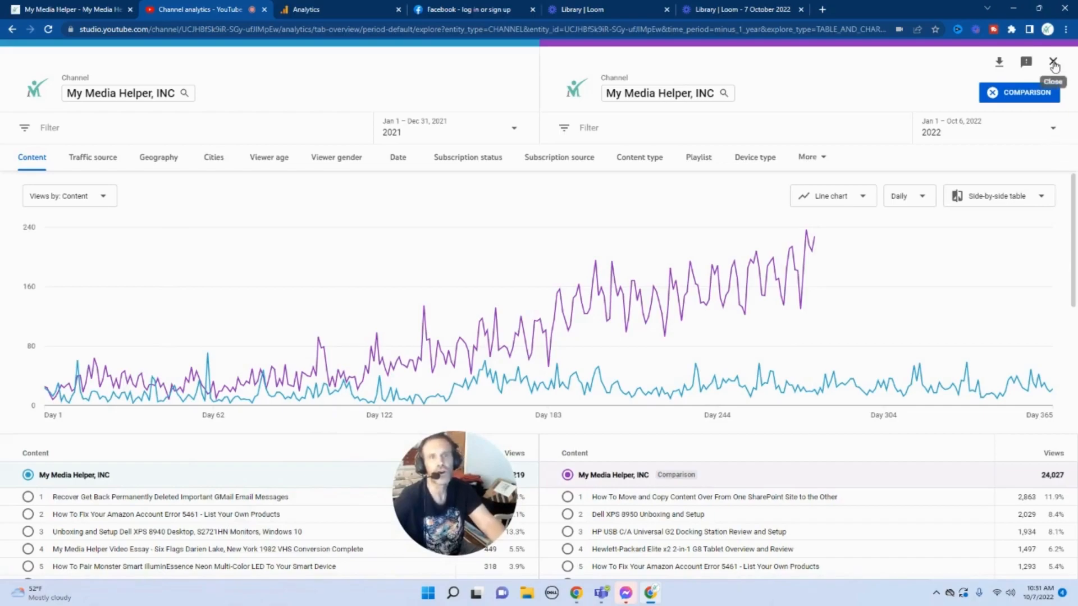
- Close Advanced Mode, switch the overview to Last 7 days, and review top content
{"action": "left_click", "coordinate": [1053, 62]}
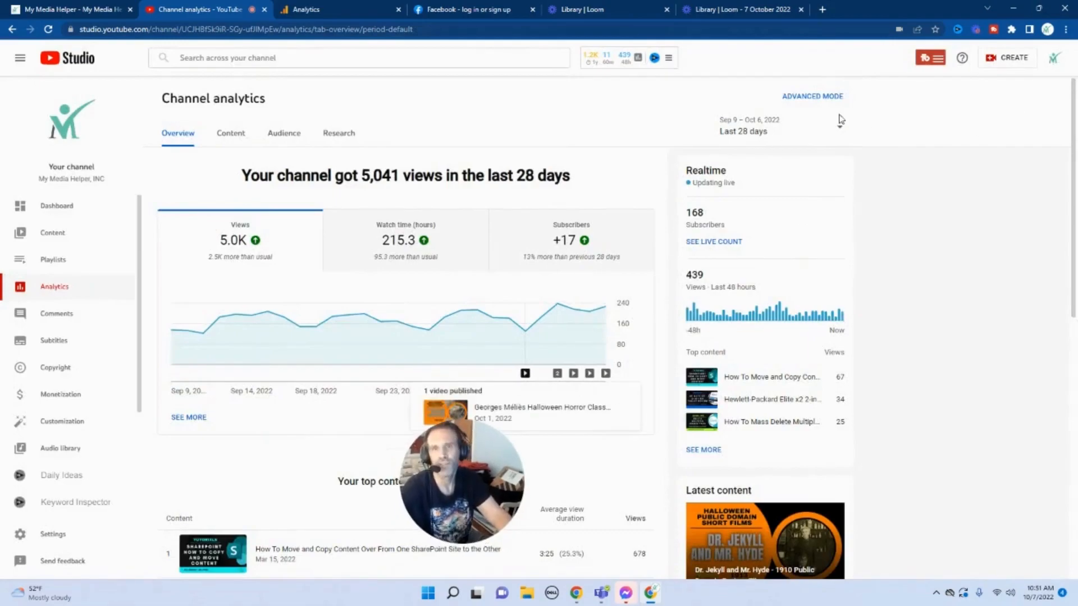
{"action": "left_click", "coordinate": [742, 131]}
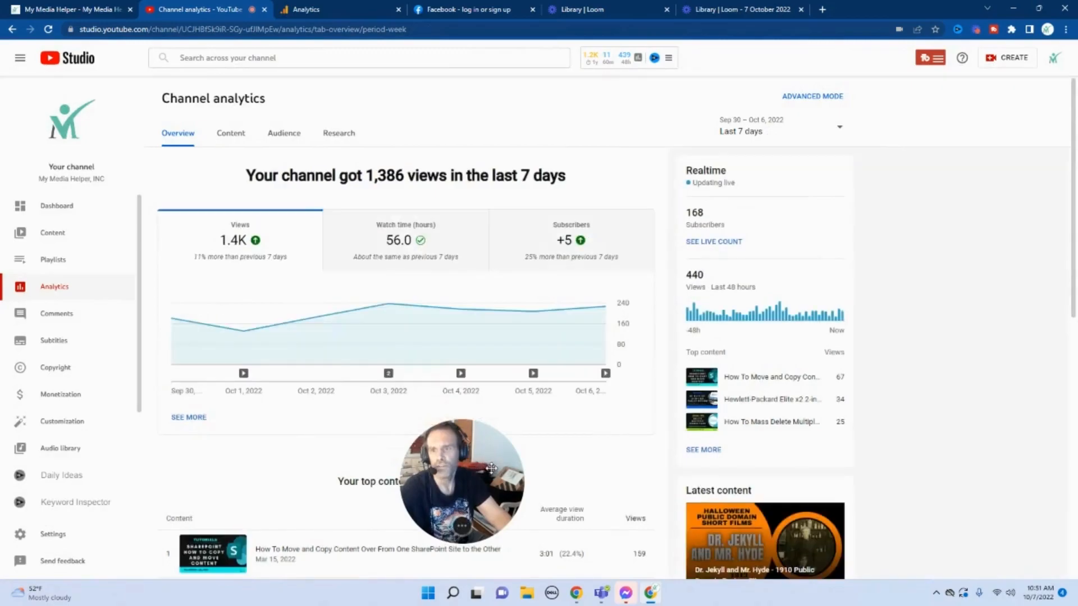
{"action": "scroll", "scroll_direction": "down", "scroll_amount": 3}
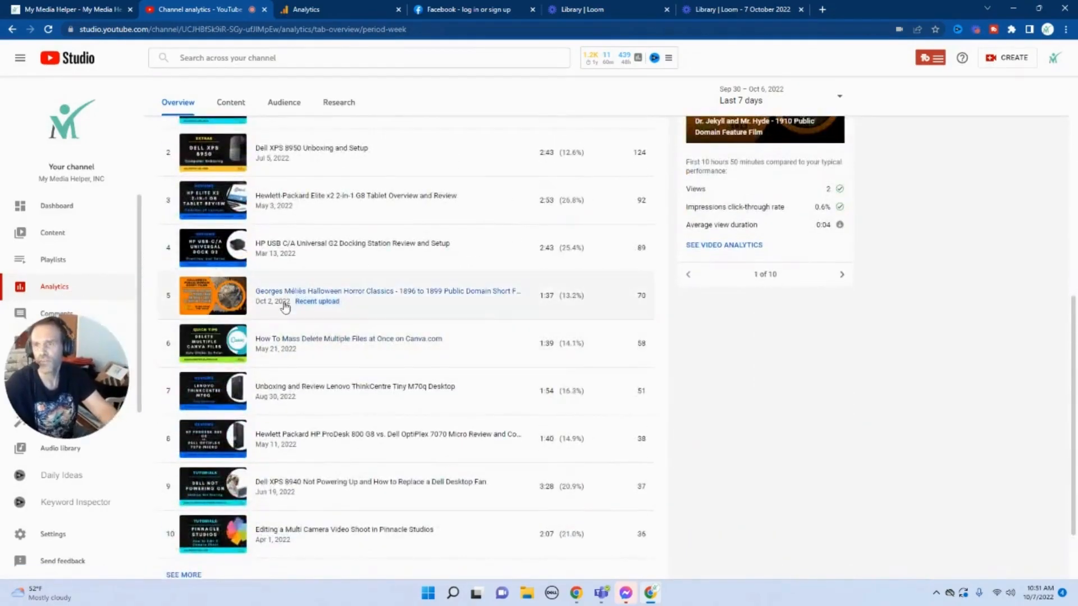
{"action": "mouse_move", "coordinate": [526, 320]}
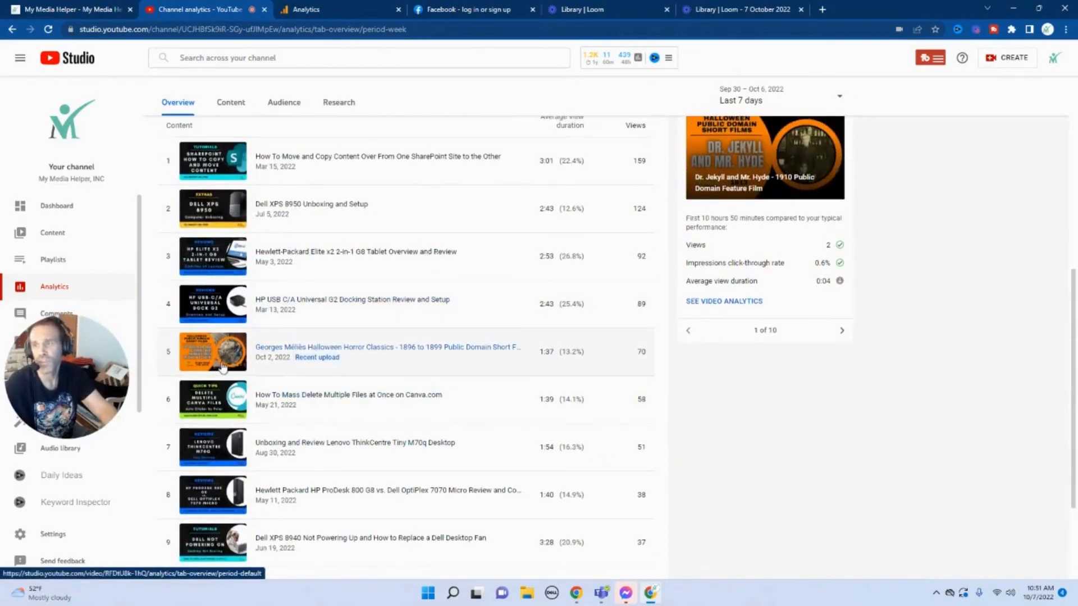
{"action": "scroll", "scroll_direction": "down", "scroll_amount": 3}
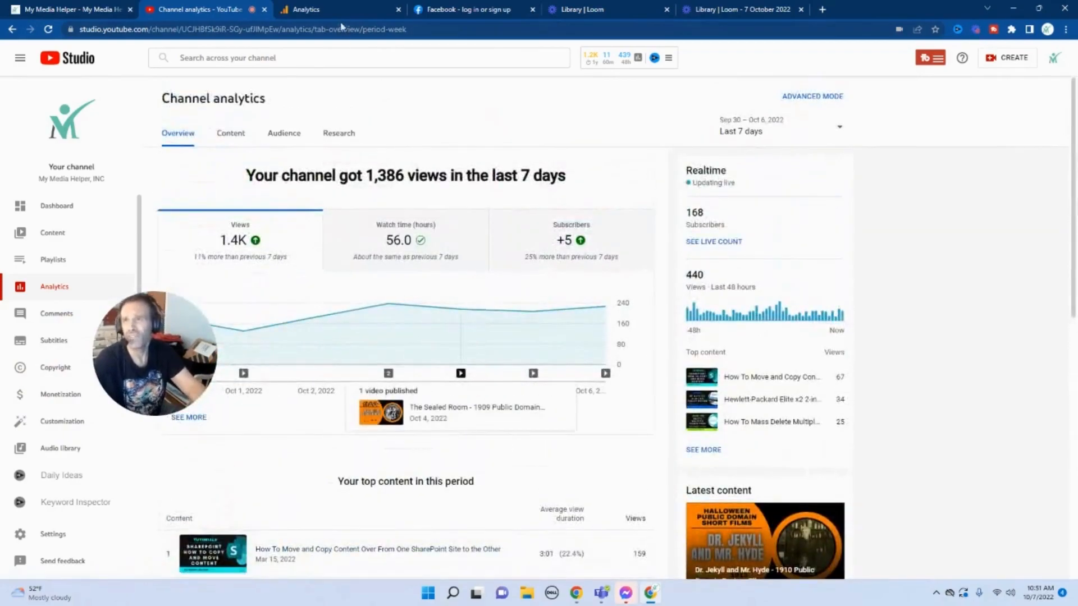
- Bring up the Google Analytics home report showing 105 users and 110 sessions
{"action": "left_click", "coordinate": [304, 10]}
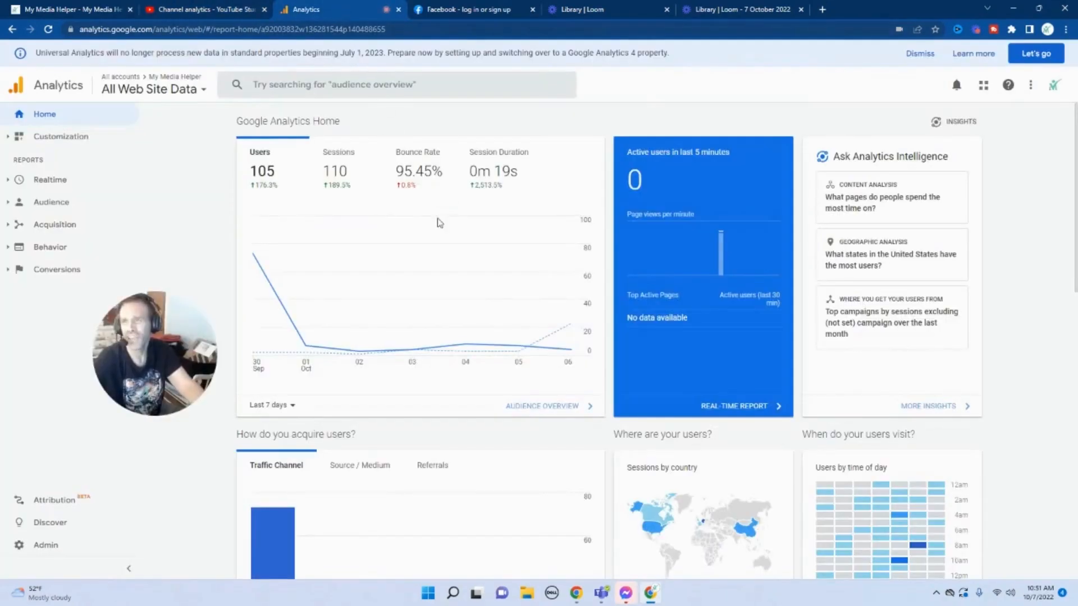
{"action": "scroll", "scroll_direction": "down", "scroll_amount": 3}
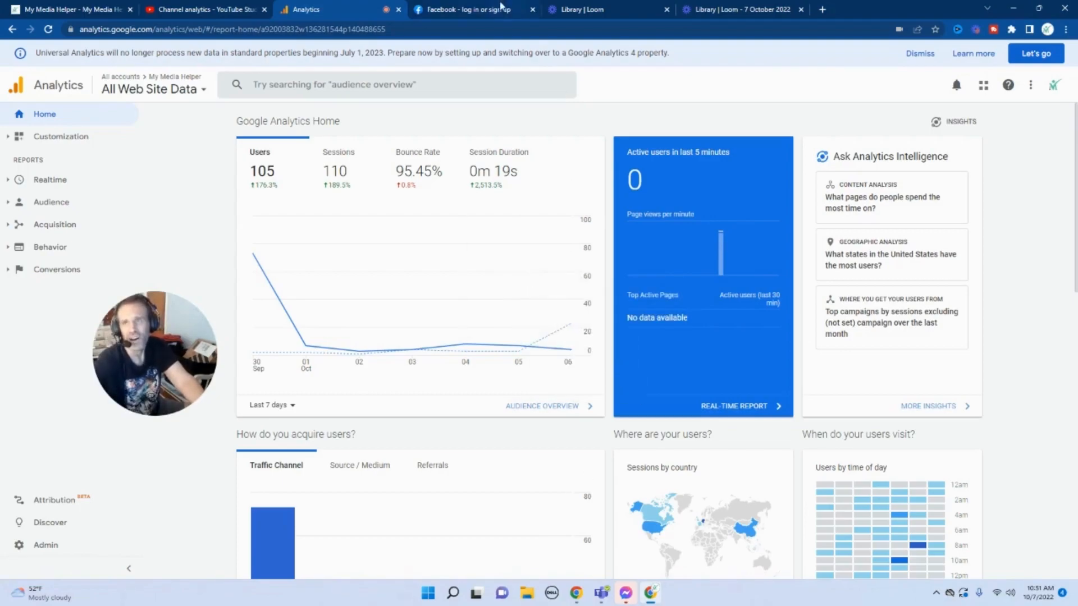
- Log in on the Facebook tab with the prefilled email and password
{"action": "left_click", "coordinate": [467, 10]}
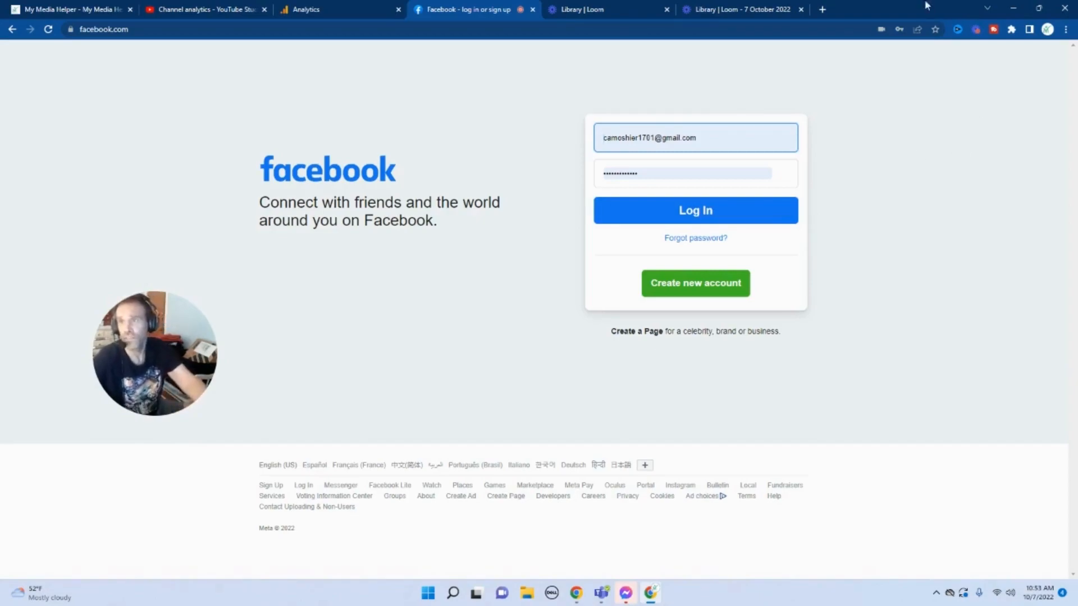
{"action": "left_click", "coordinate": [694, 211]}
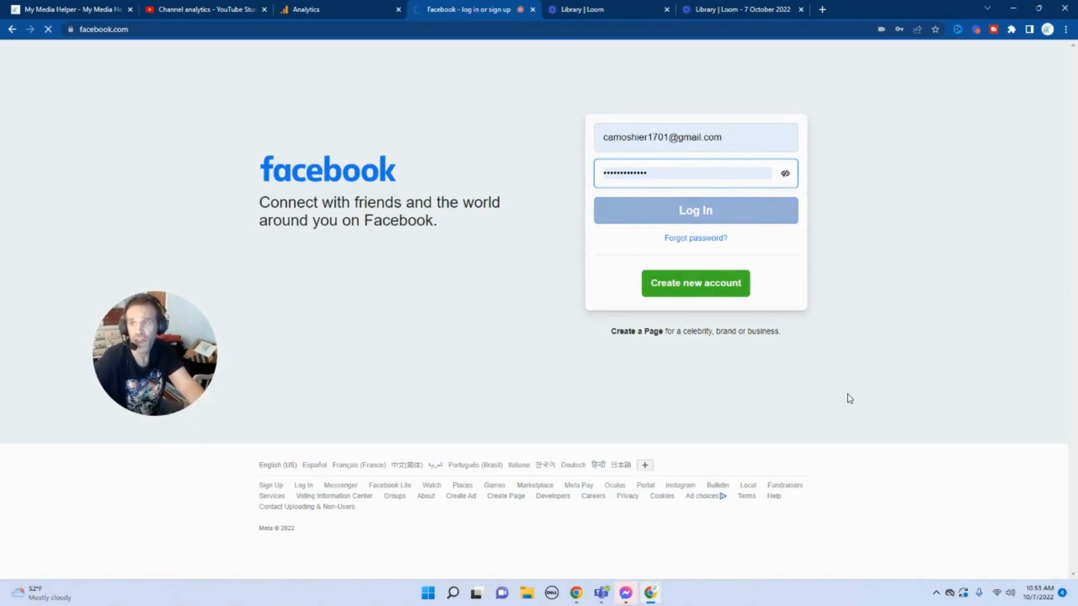
- Retry Log In to land on the Oct 7, 2022 account-disabled notice
{"action": "left_click", "coordinate": [695, 211]}
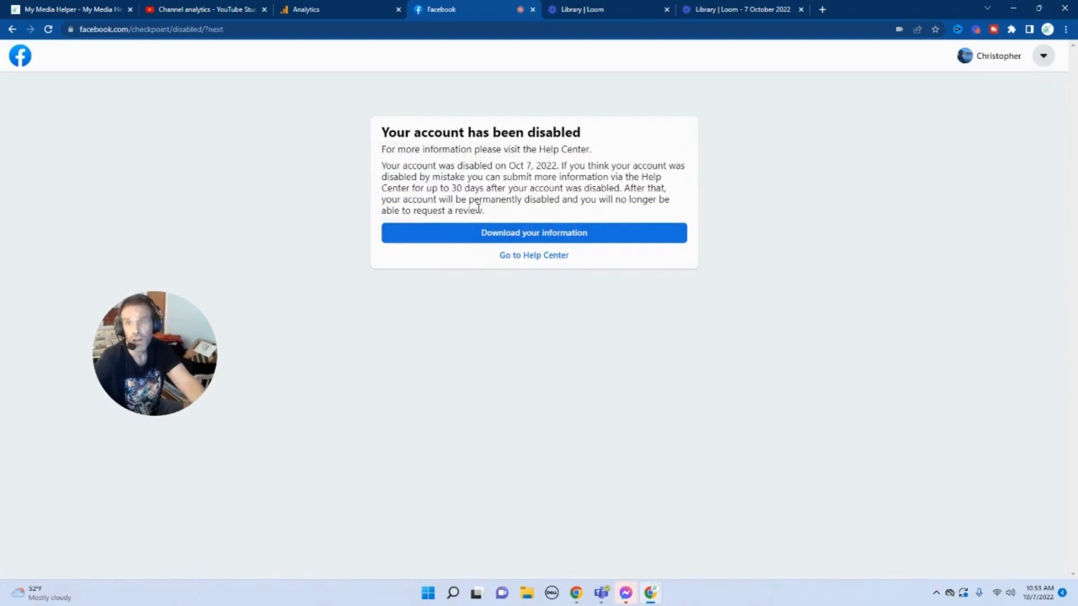
{"action": "left_click_drag", "start_coordinate": [382, 132], "coordinate": [483, 211]}
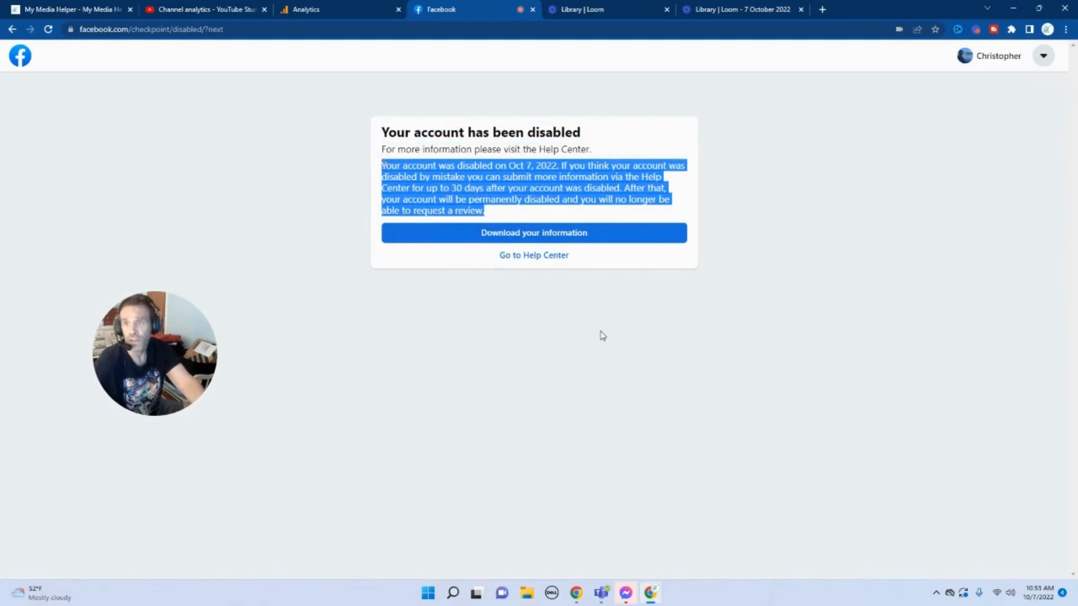
{"action": "mouse_move", "coordinate": [600, 338]}
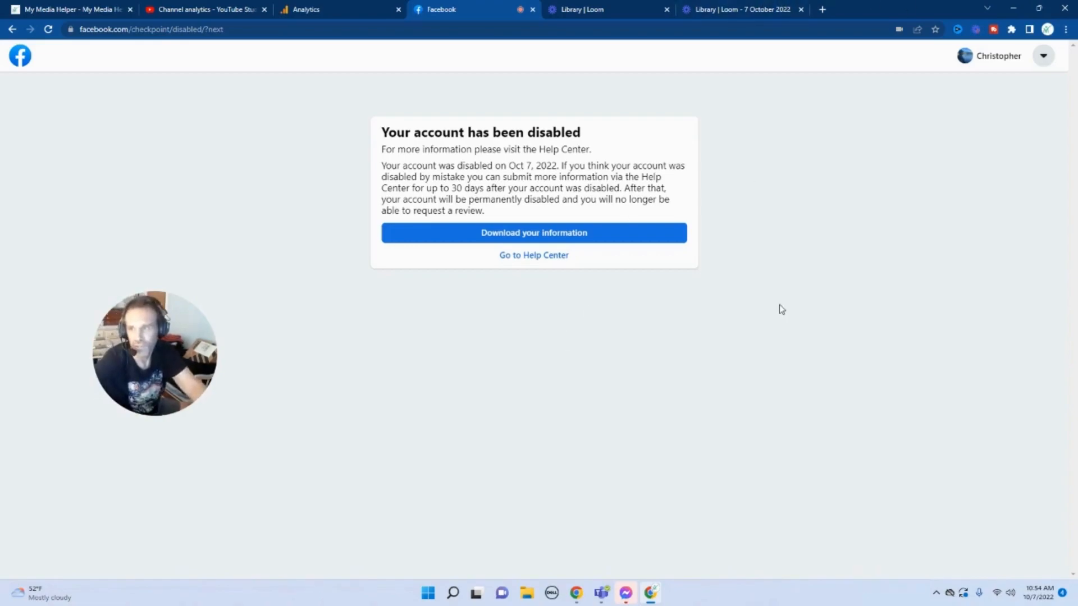
{"action": "mouse_move", "coordinate": [205, 9]}
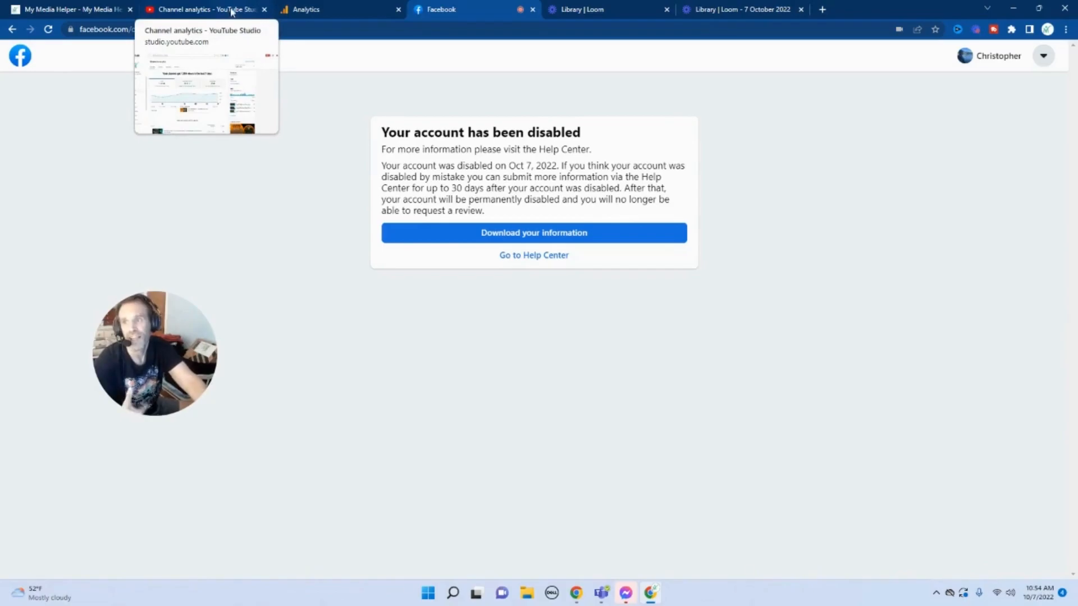
- Open the Content list and view, then close, the Pluto video's copyright claim details
{"action": "left_click", "coordinate": [203, 9]}
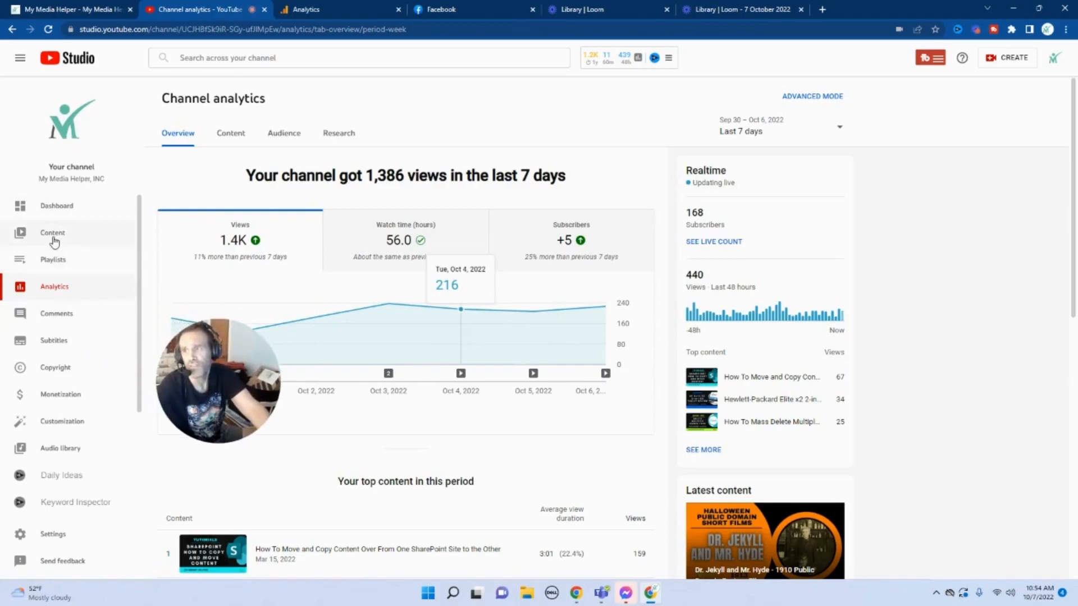
{"action": "left_click", "coordinate": [52, 232]}
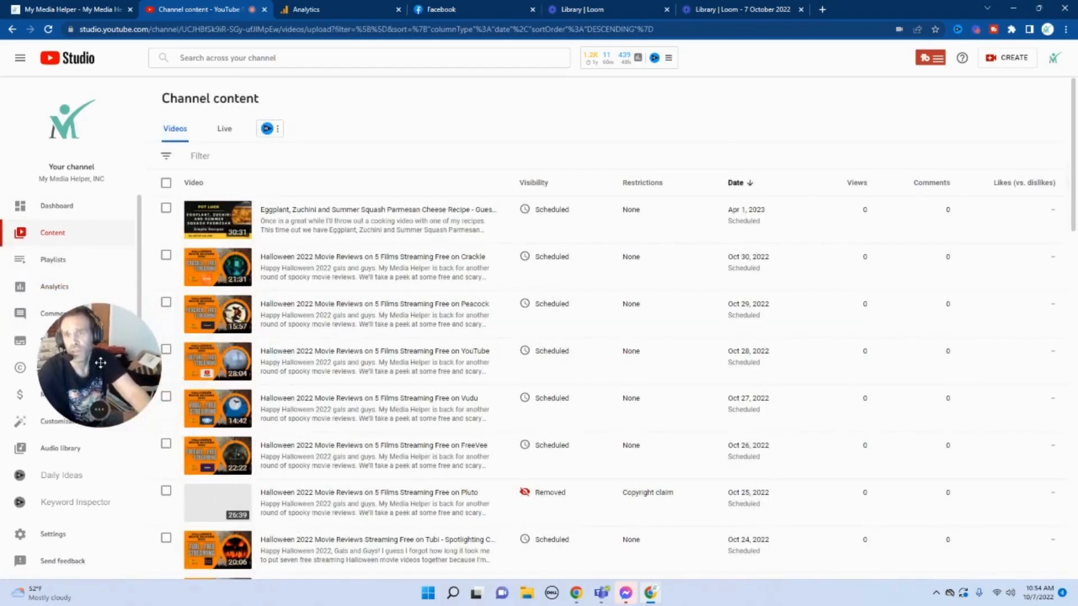
{"action": "scroll", "scroll_direction": "down", "scroll_amount": 3}
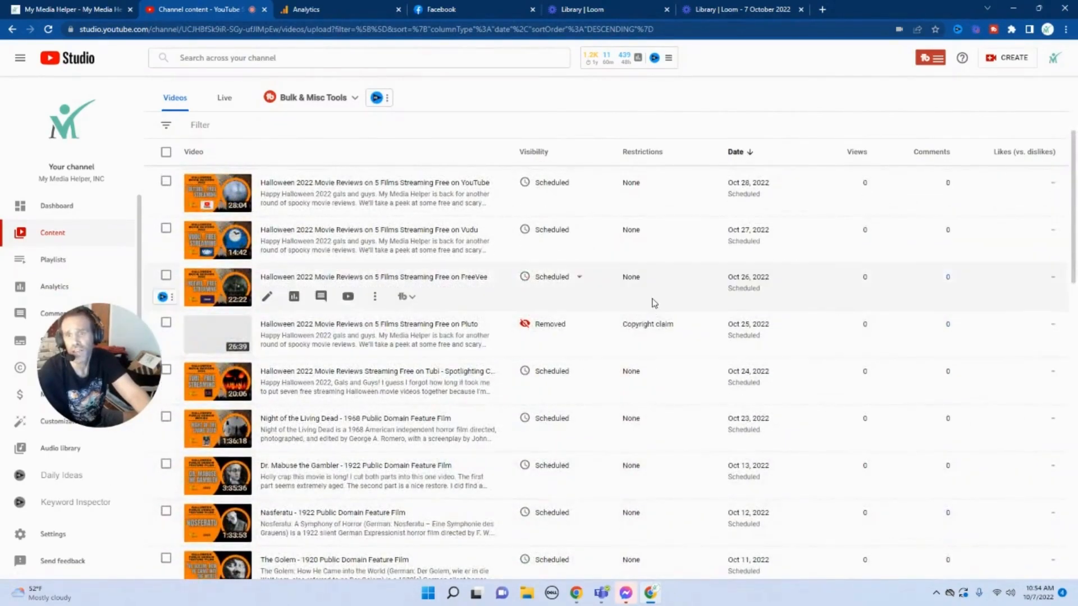
{"action": "left_click", "coordinate": [549, 324]}
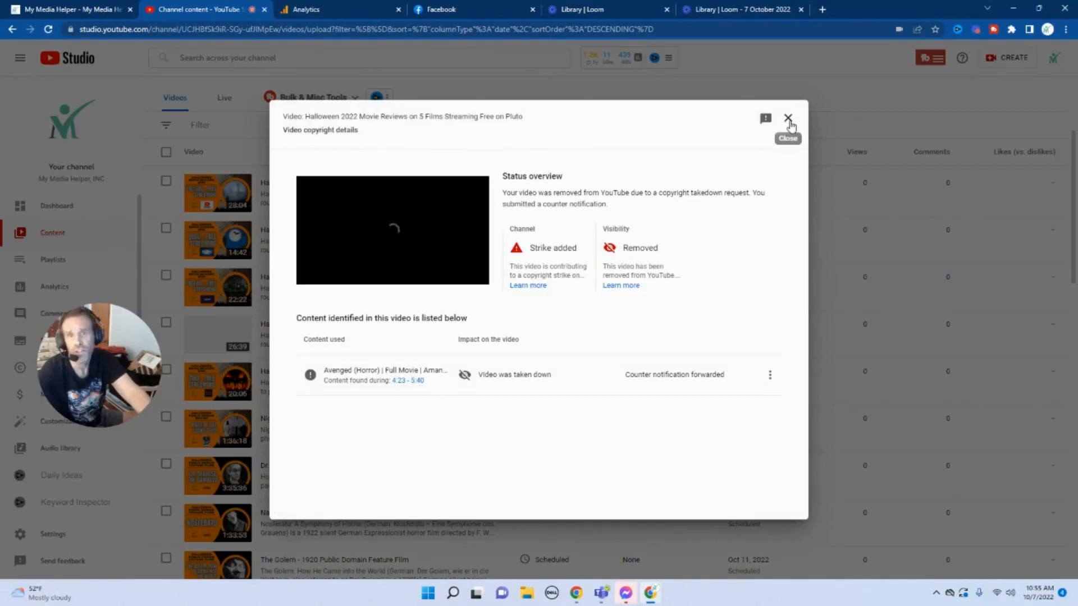
{"action": "left_click", "coordinate": [789, 119]}
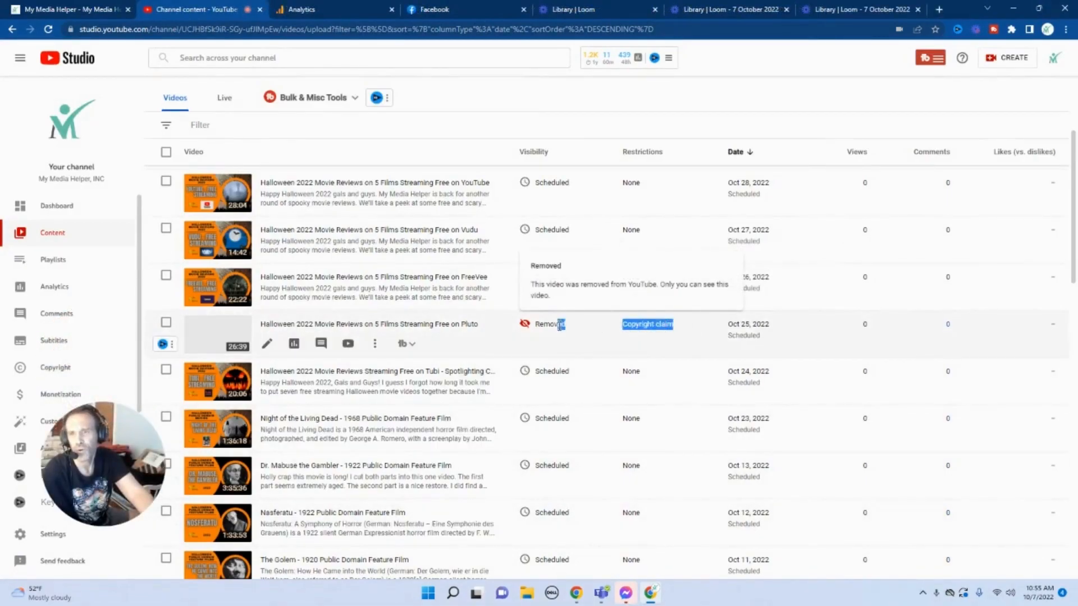
{"action": "mouse_move", "coordinate": [646, 324]}
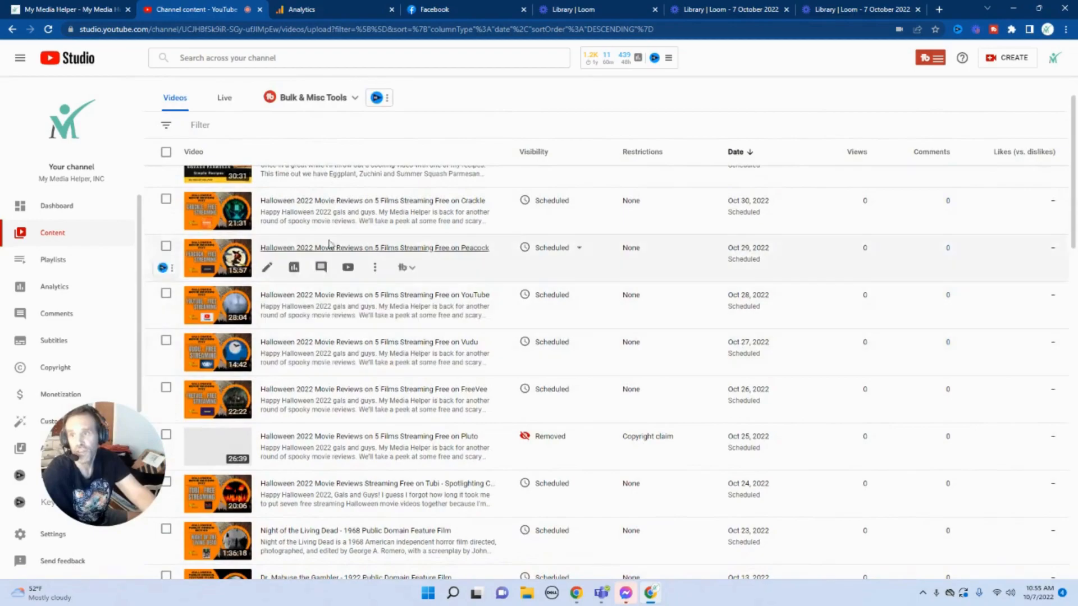
{"action": "scroll", "scroll_direction": "down", "scroll_amount": 3}
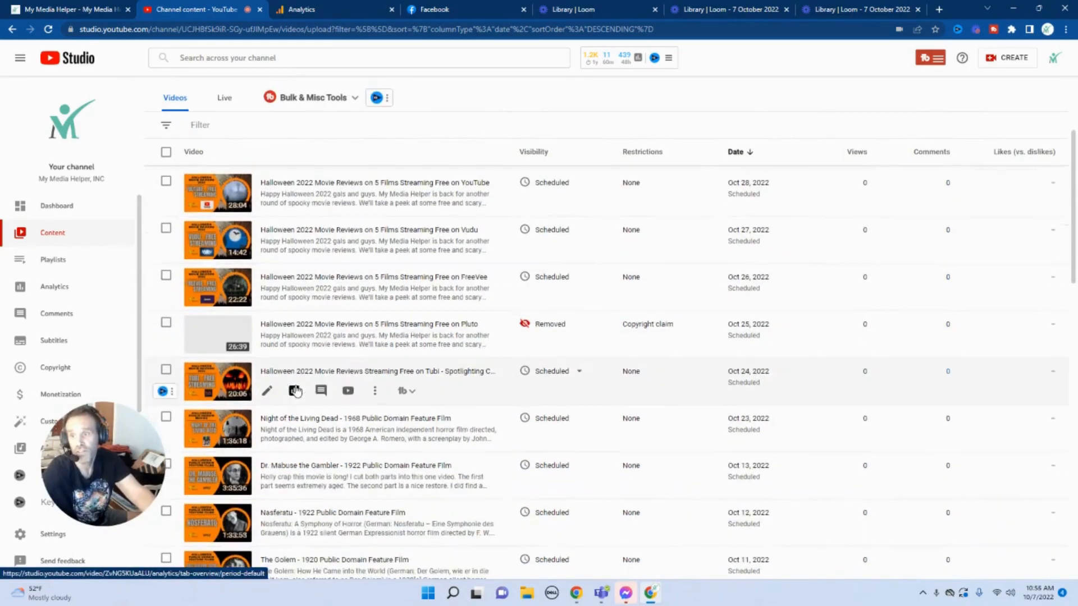
{"action": "mouse_move", "coordinate": [293, 391]}
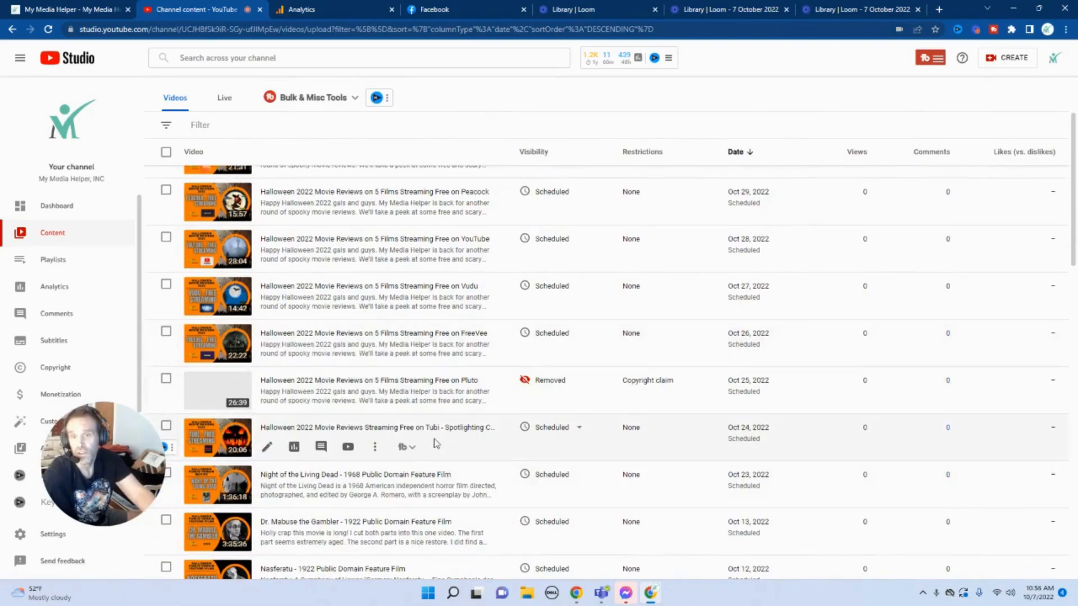
{"action": "mouse_move", "coordinate": [347, 494]}
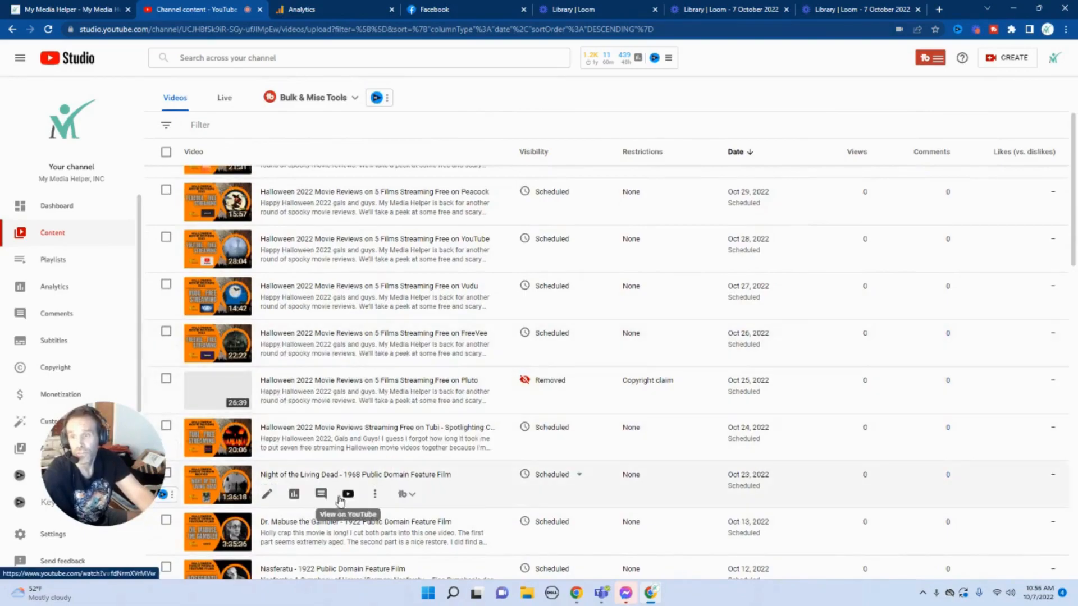
{"action": "mouse_move", "coordinate": [336, 373]}
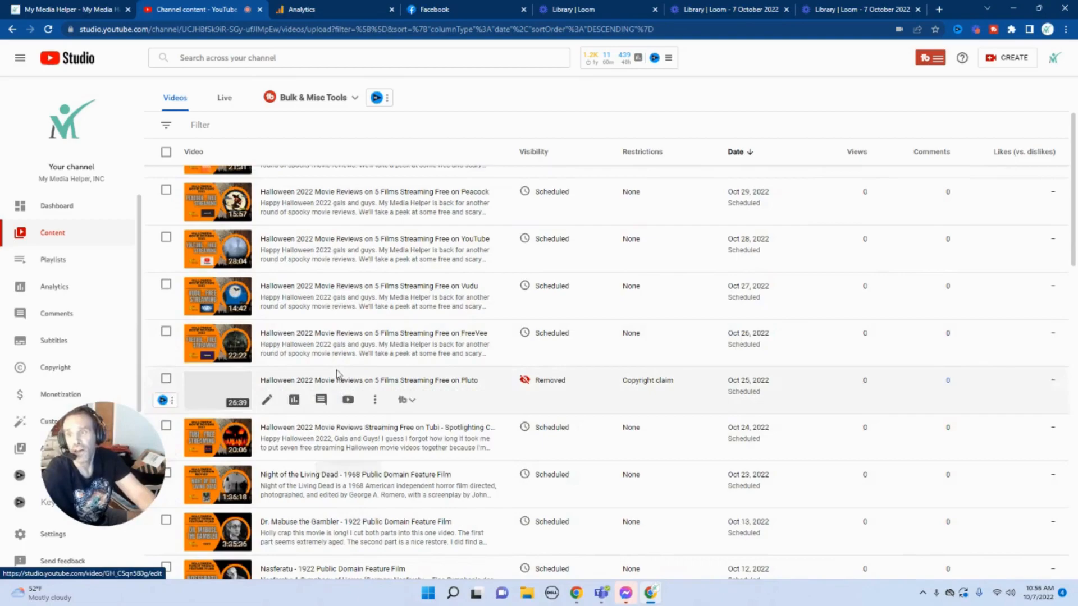